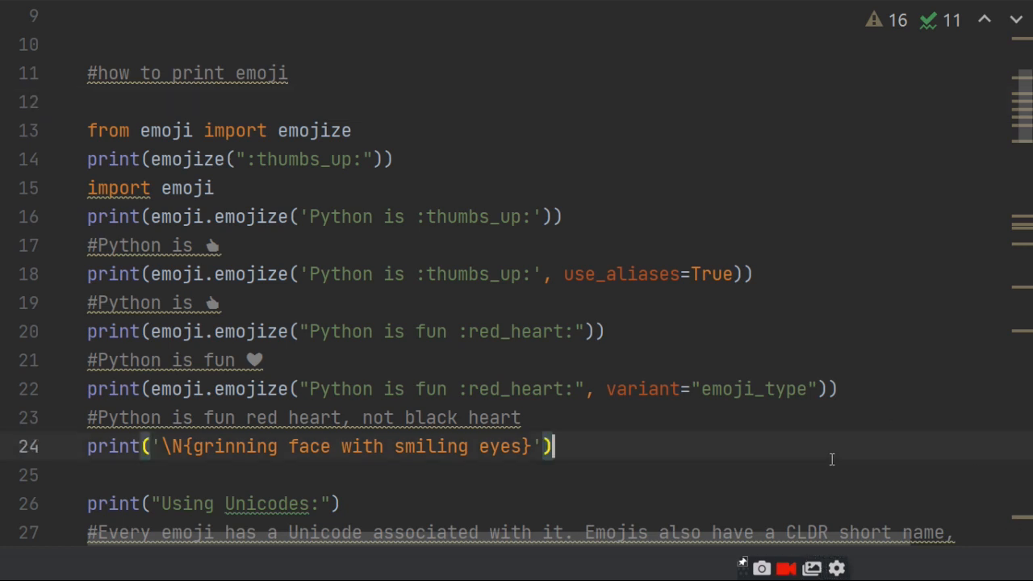
Scroll through the emoji script and click into the editor near the top.
{"action": "scroll", "scroll_direction": "down", "scroll_amount": 3}
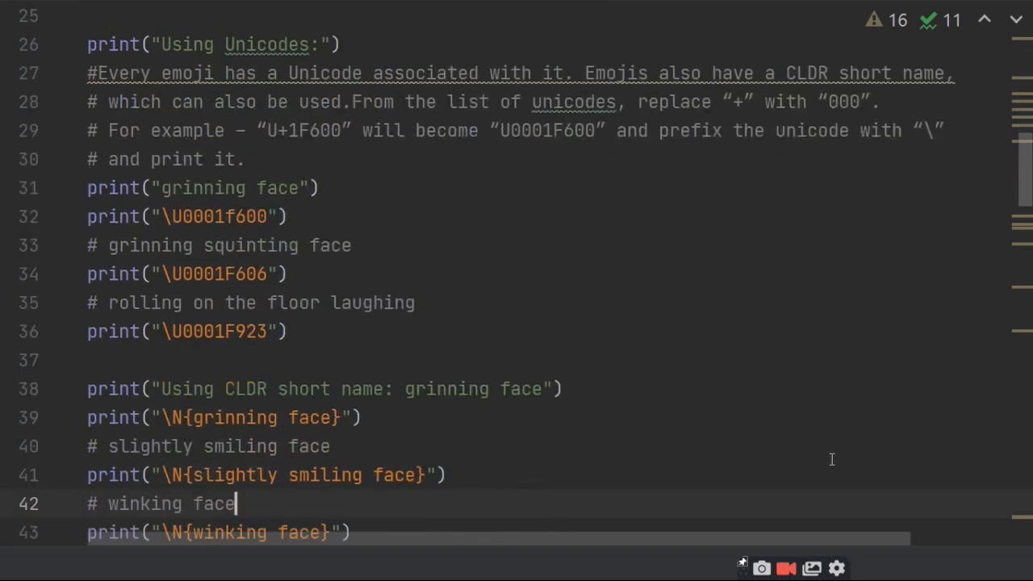
{"action": "scroll", "scroll_direction": "down", "scroll_amount": 3}
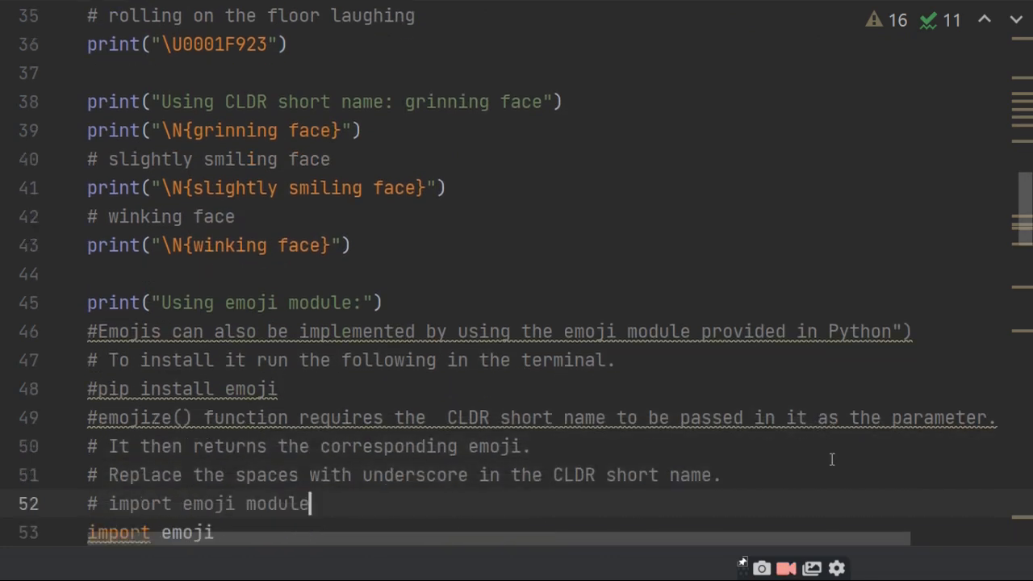
{"action": "scroll", "scroll_direction": "down", "scroll_amount": 3}
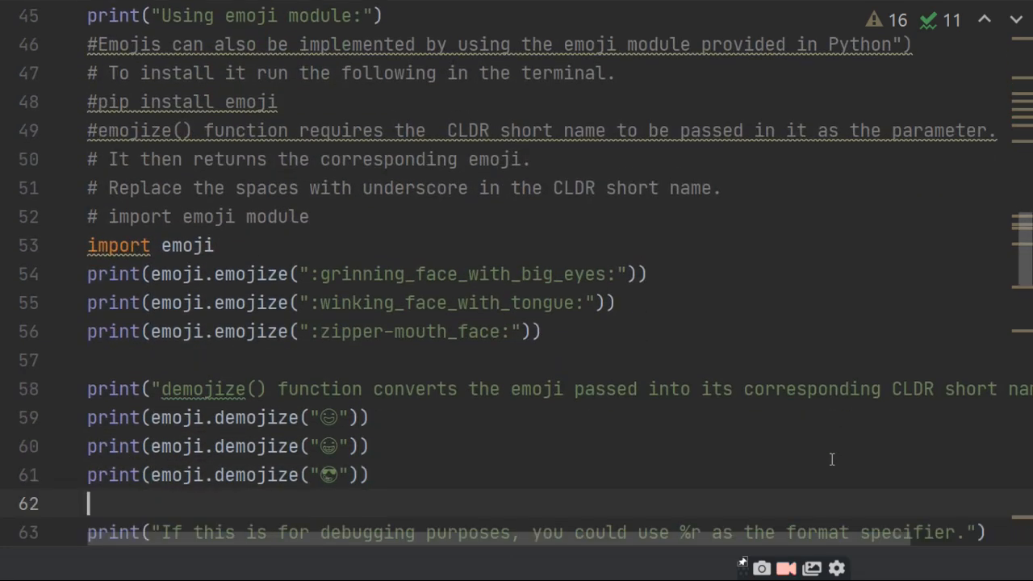
{"action": "scroll", "scroll_direction": "down", "scroll_amount": 3}
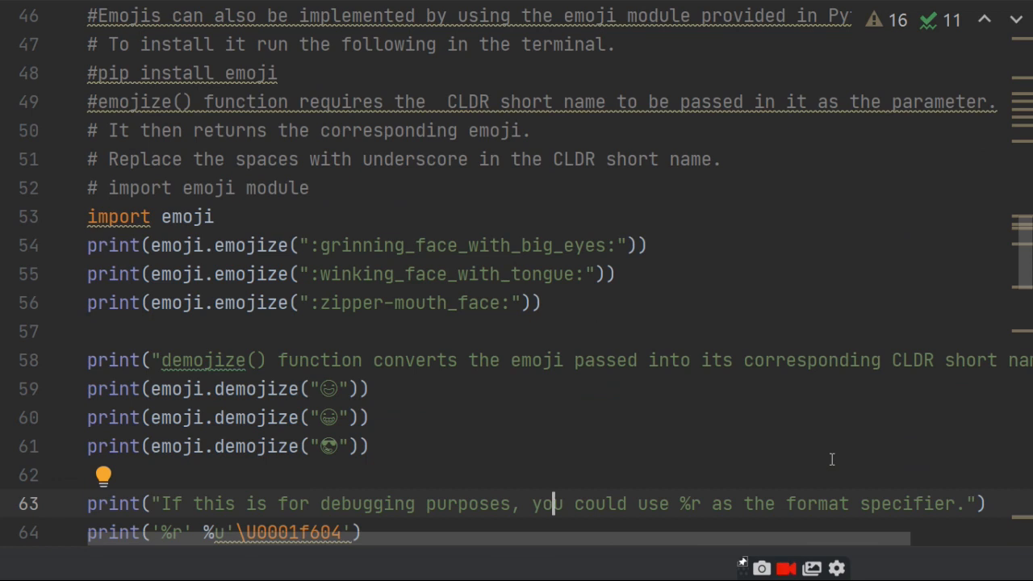
{"action": "scroll", "scroll_direction": "up", "scroll_amount": 3}
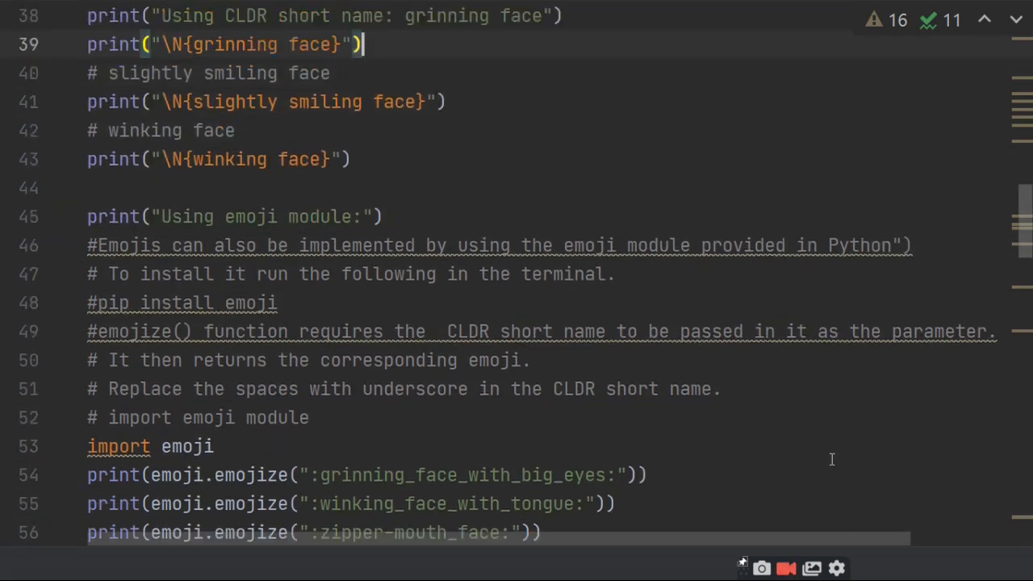
{"action": "scroll", "scroll_direction": "up", "scroll_amount": 3}
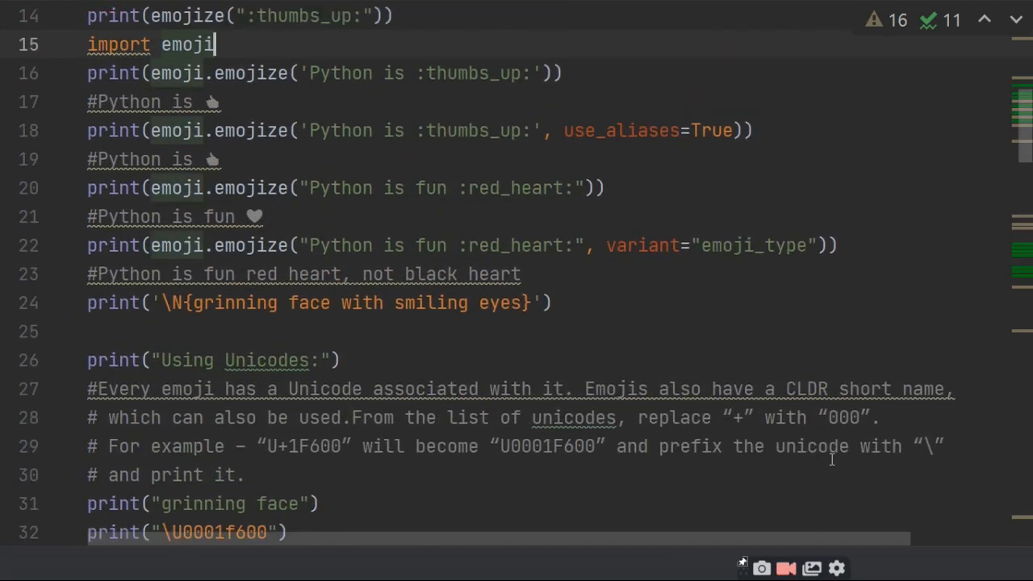
{"action": "scroll", "scroll_direction": "up", "scroll_amount": 3}
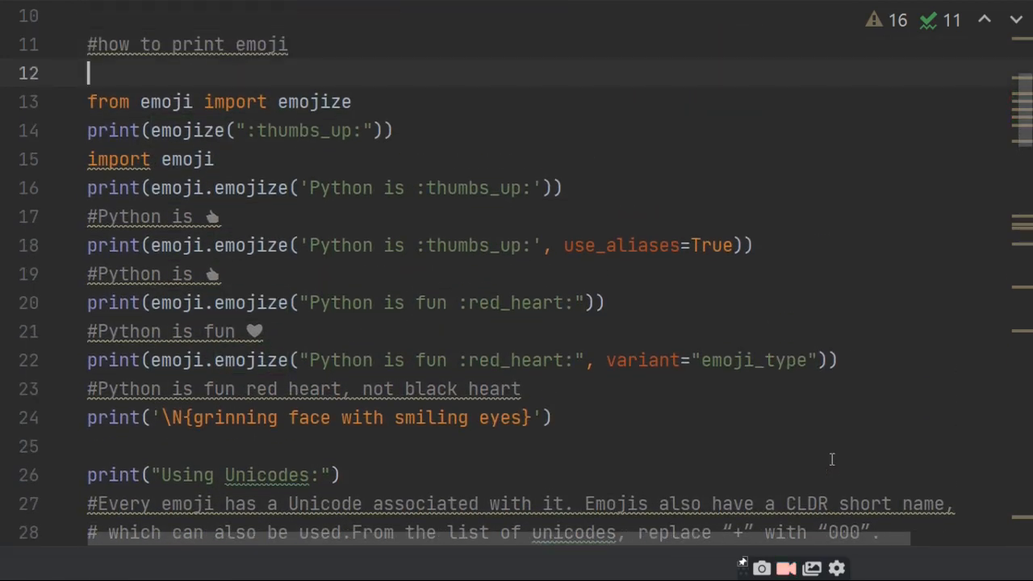
{"action": "left_click", "coordinate": [396, 130]}
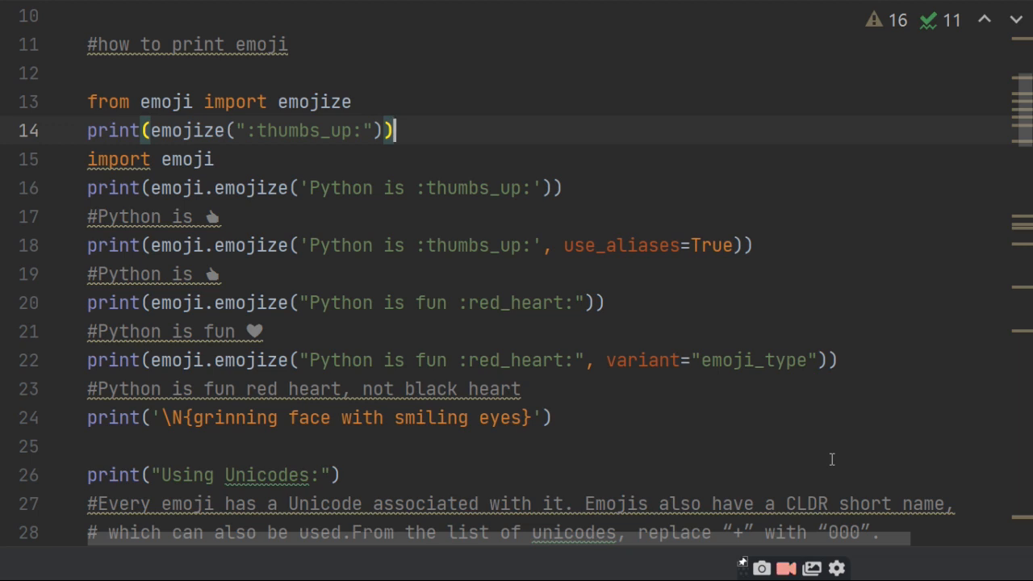
{"action": "mouse_move", "coordinate": [406, 211]}
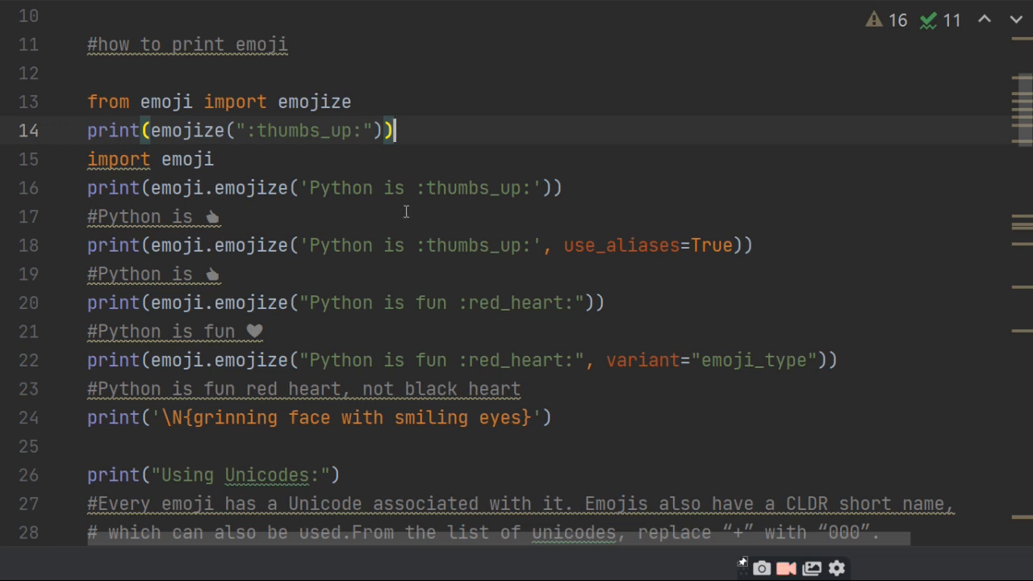
{"action": "mouse_move", "coordinate": [482, 251]}
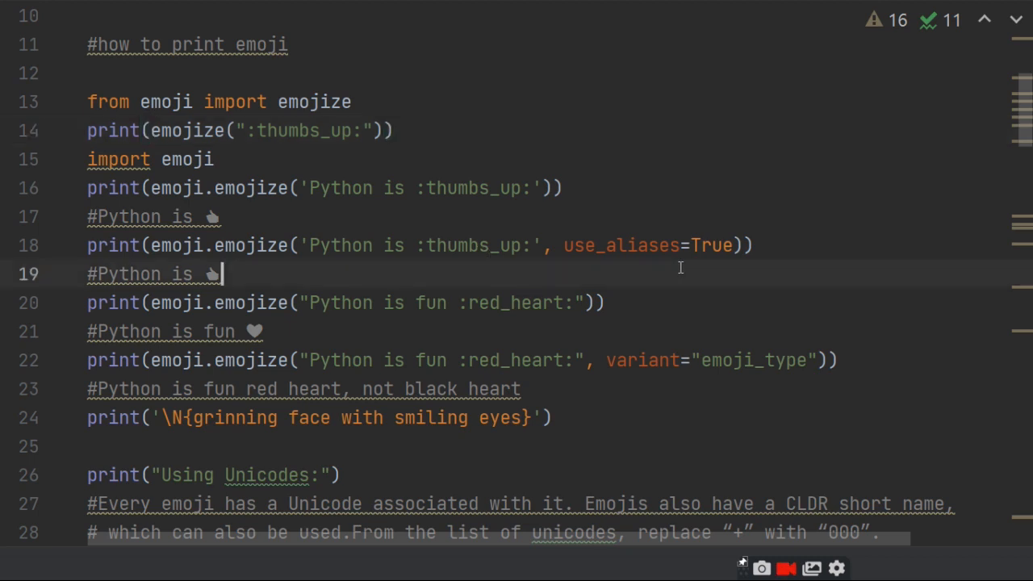
{"action": "mouse_move", "coordinate": [776, 288]}
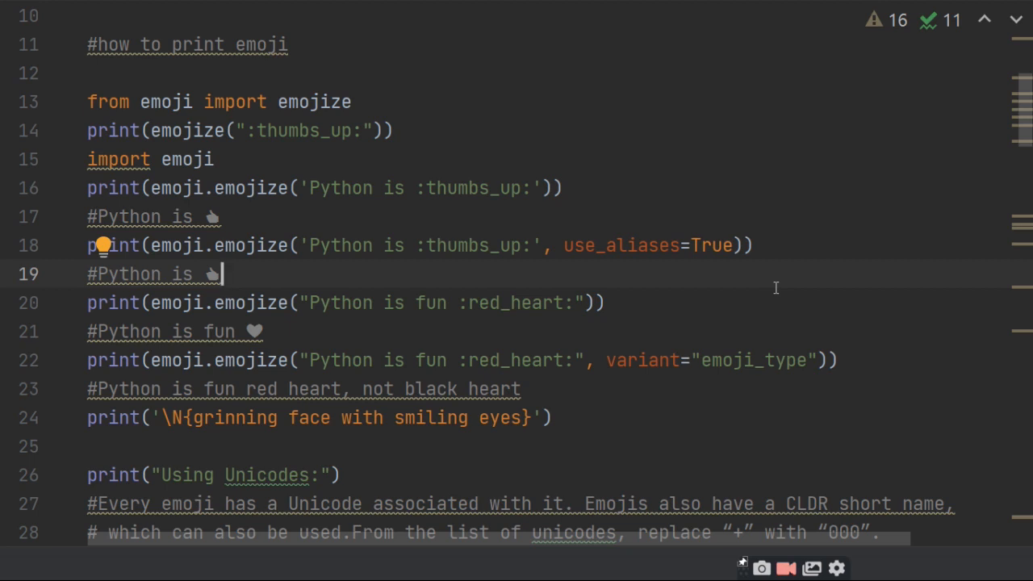
Place the cursor on the lowercase f in line 32's \U0001f600 escape to capitalize it.
{"action": "left_click", "coordinate": [226, 360]}
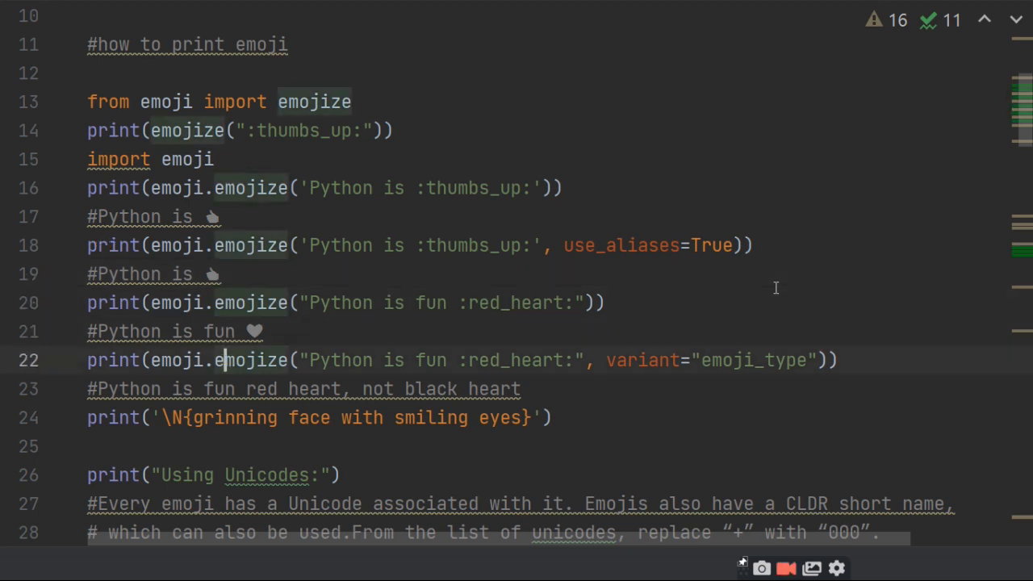
{"action": "scroll", "scroll_direction": "down", "scroll_amount": 3}
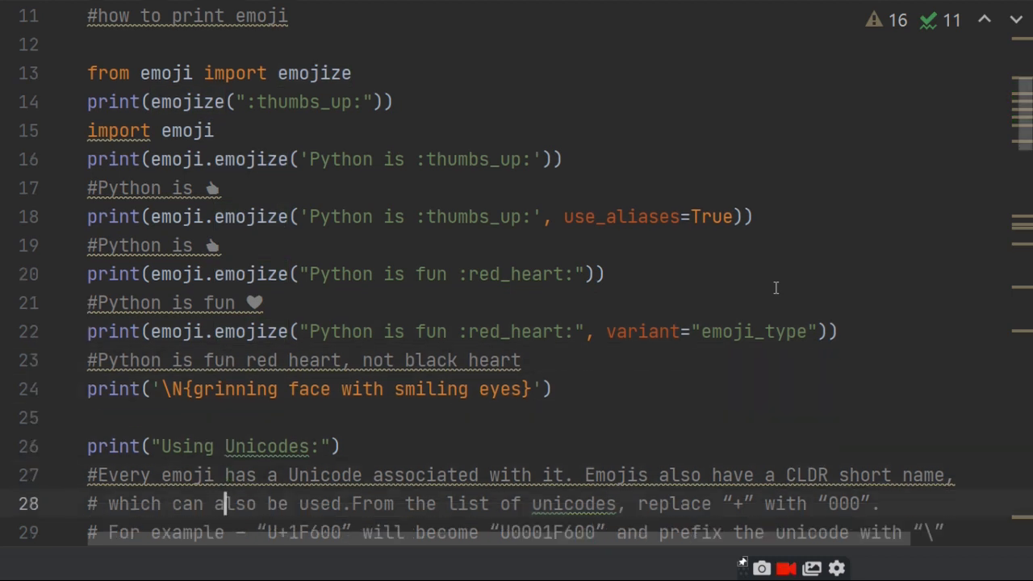
{"action": "scroll", "scroll_direction": "down", "scroll_amount": 3}
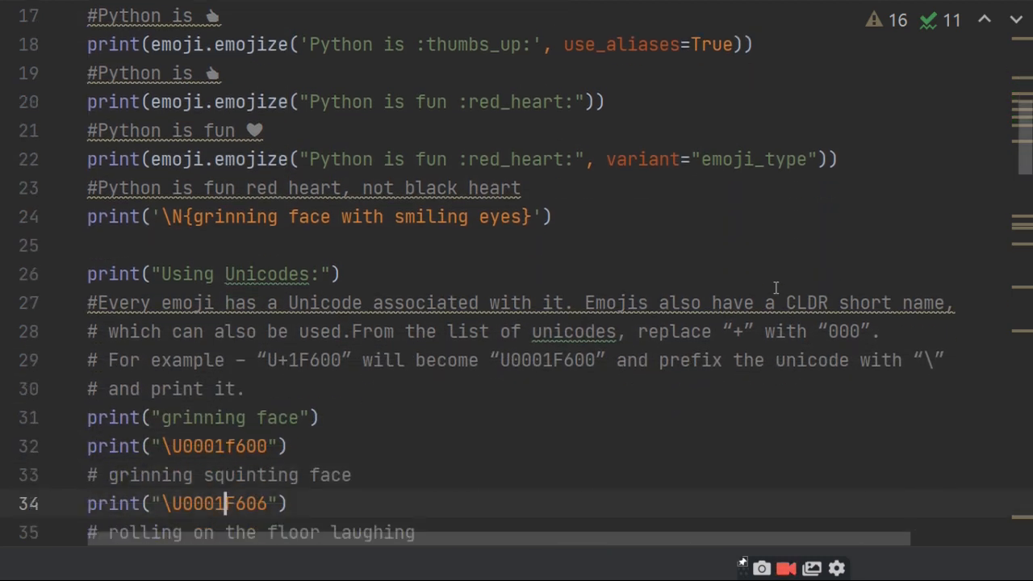
{"action": "scroll", "scroll_direction": "down", "scroll_amount": 3}
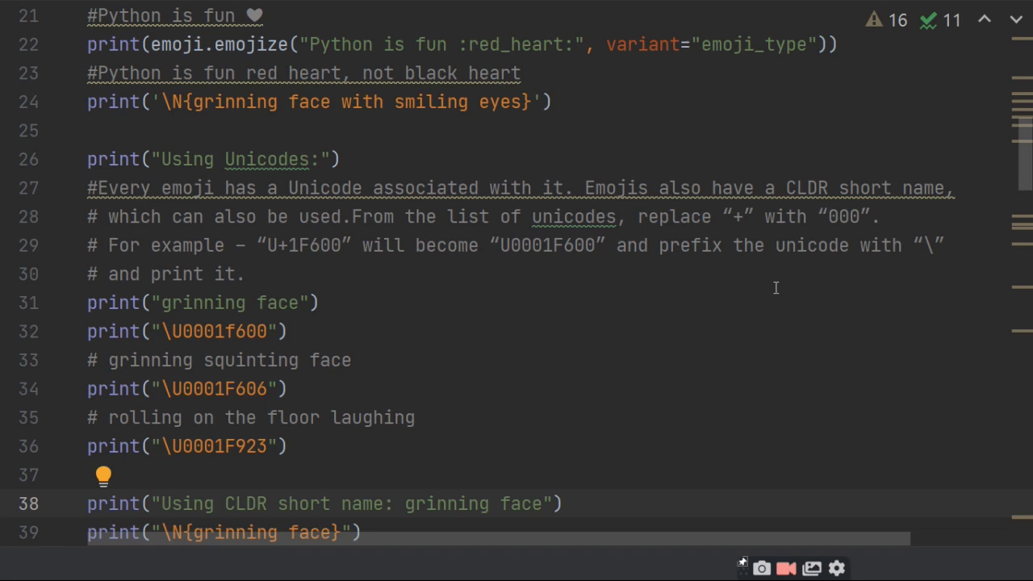
{"action": "mouse_move", "coordinate": [561, 213]}
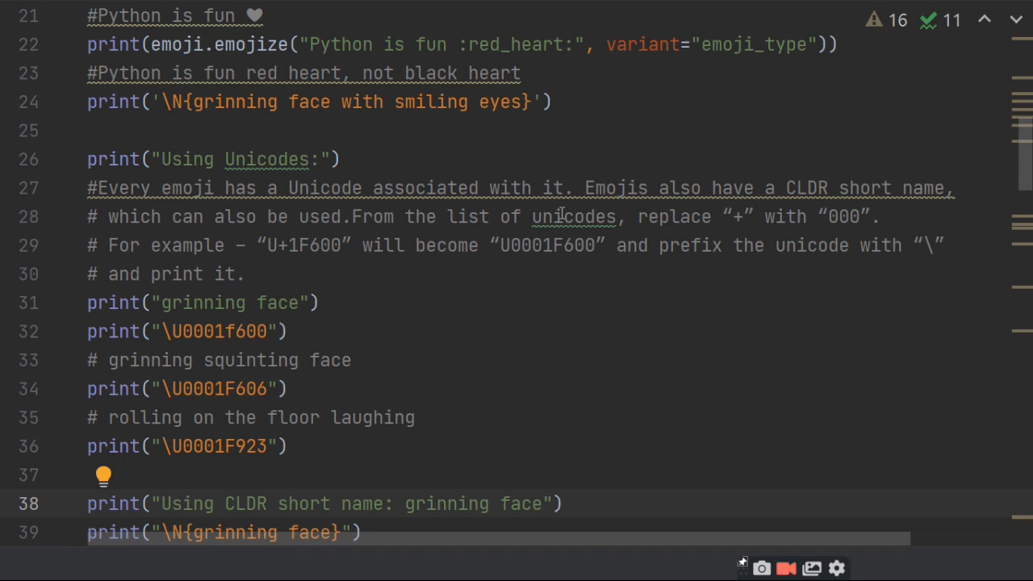
{"action": "mouse_move", "coordinate": [469, 417]}
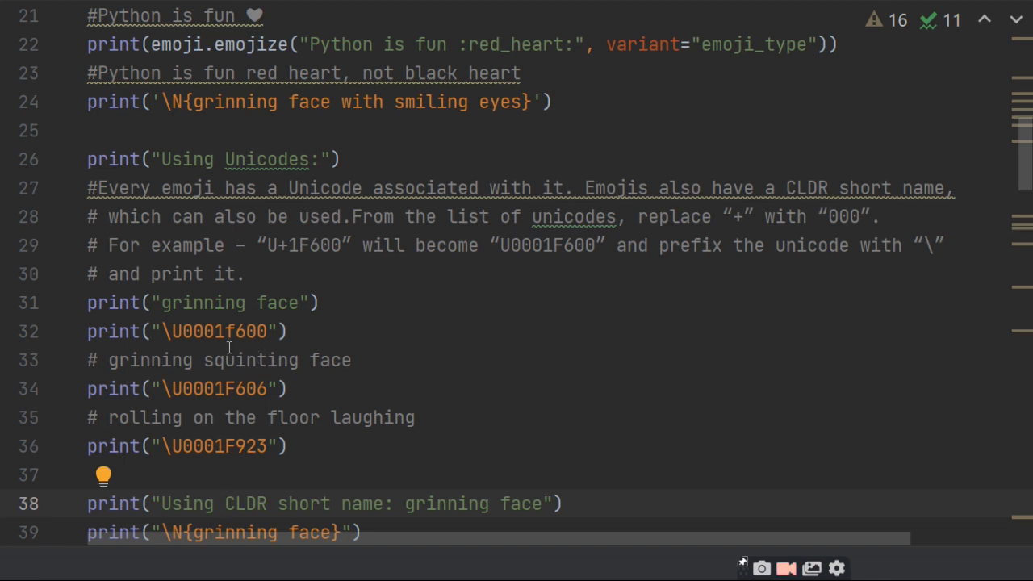
{"action": "mouse_move", "coordinate": [320, 337]}
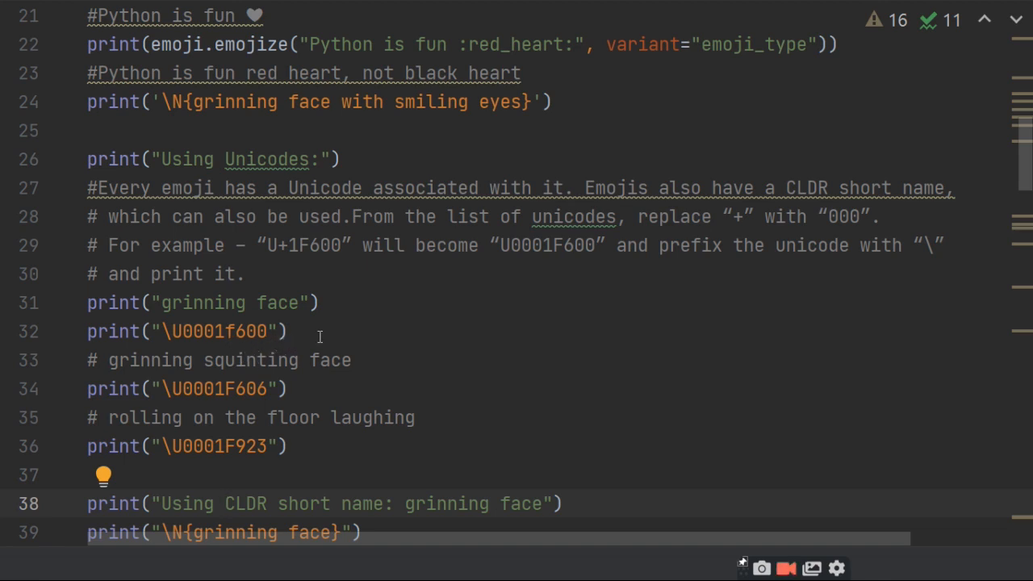
{"action": "mouse_move", "coordinate": [443, 332]}
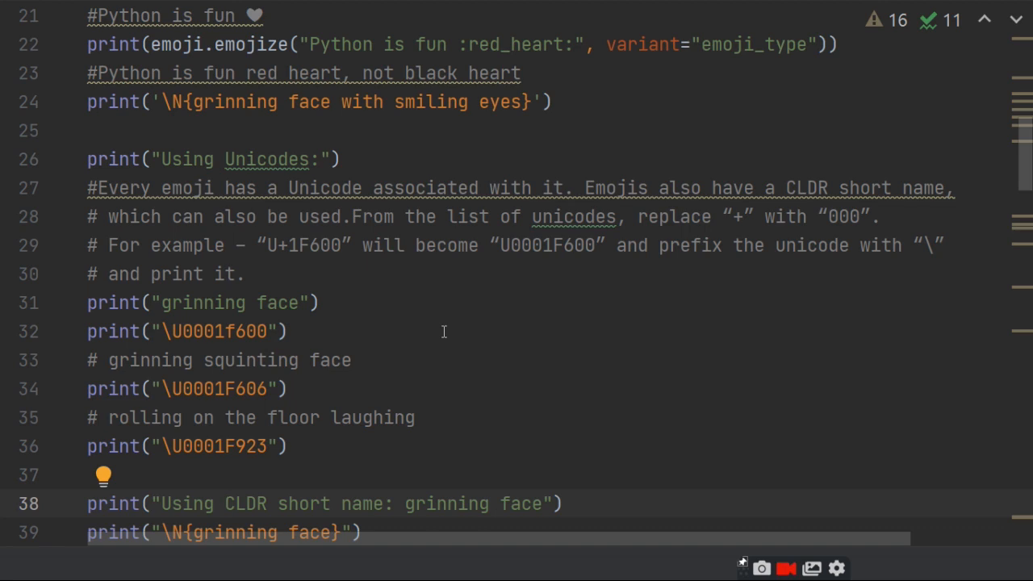
{"action": "mouse_move", "coordinate": [236, 323]}
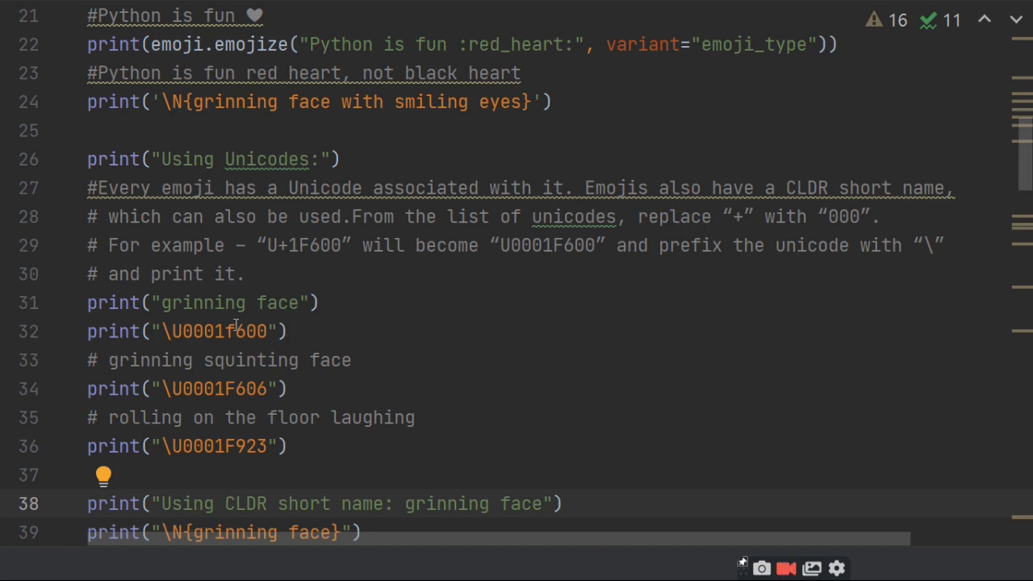
{"action": "left_click", "coordinate": [234, 331]}
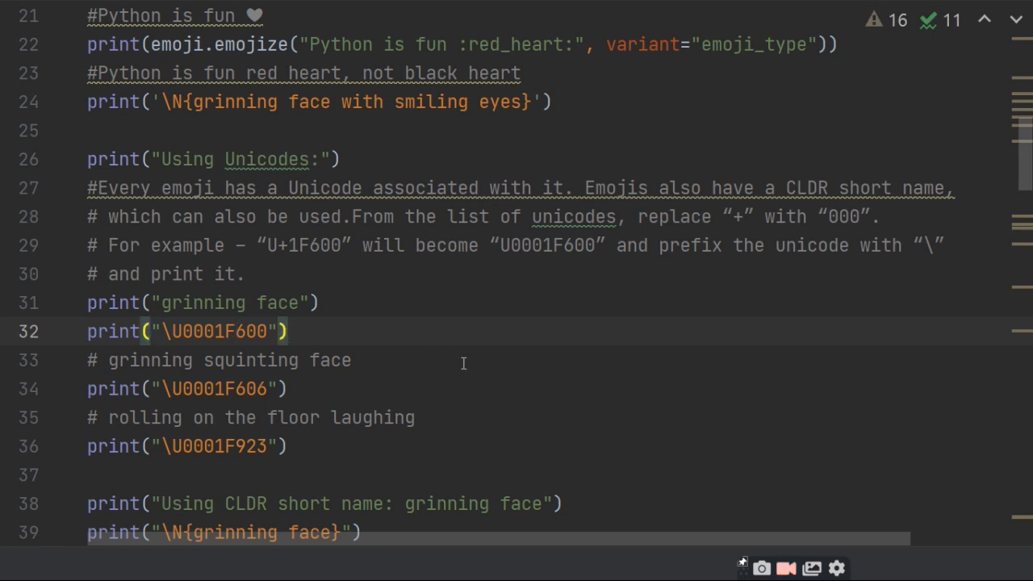
{"action": "mouse_move", "coordinate": [196, 375]}
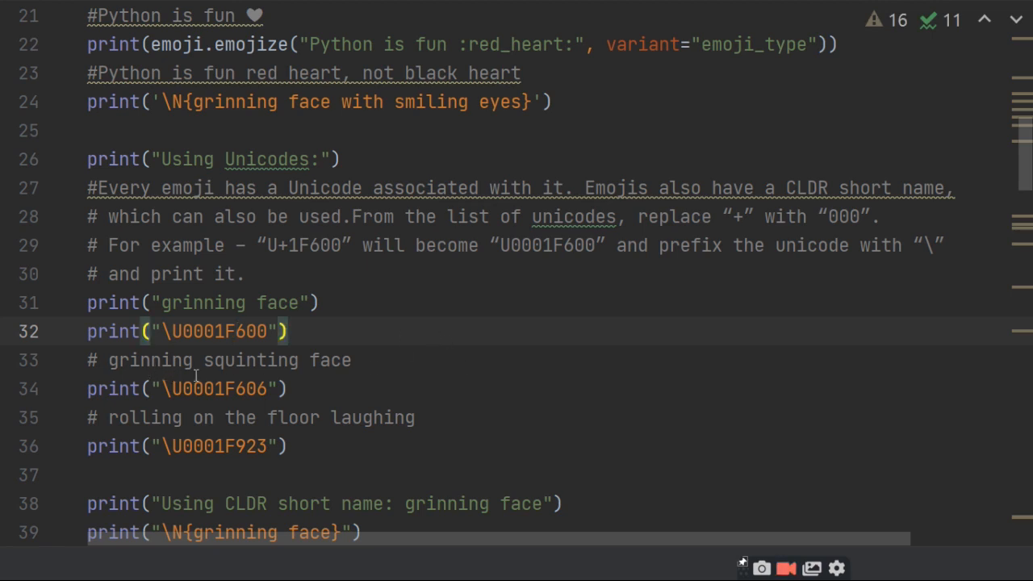
{"action": "mouse_move", "coordinate": [234, 407]}
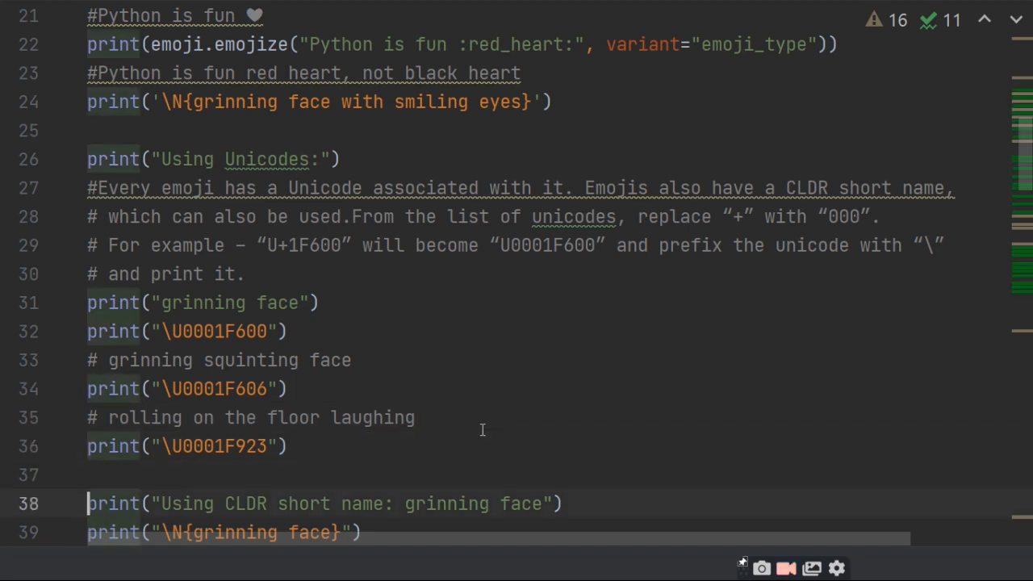
Mark the end of the winking face print line and scroll to the 'Using emoji module' comments.
{"action": "scroll", "scroll_direction": "down", "scroll_amount": 3}
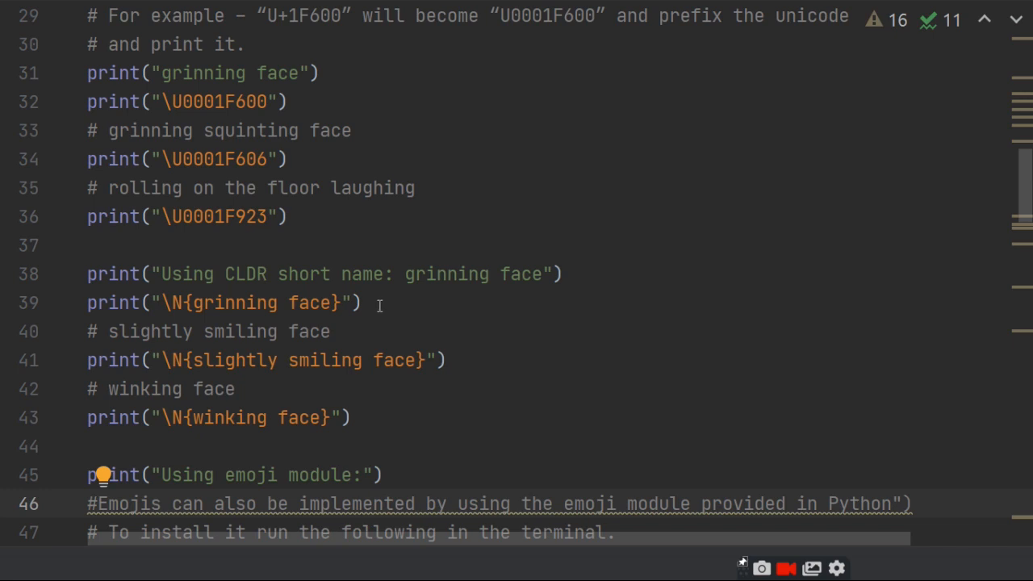
{"action": "mouse_move", "coordinate": [441, 368]}
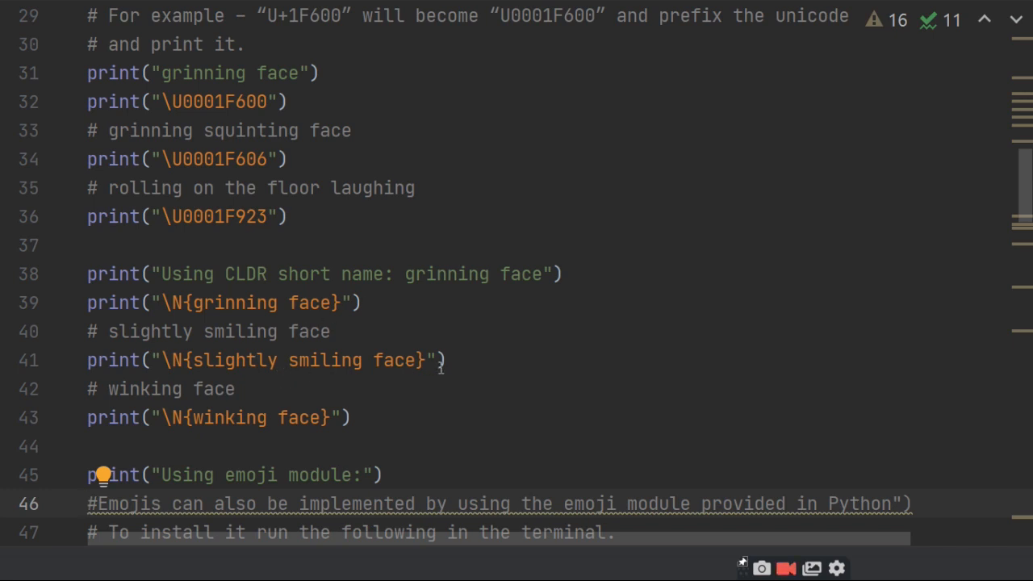
{"action": "mouse_move", "coordinate": [324, 425]}
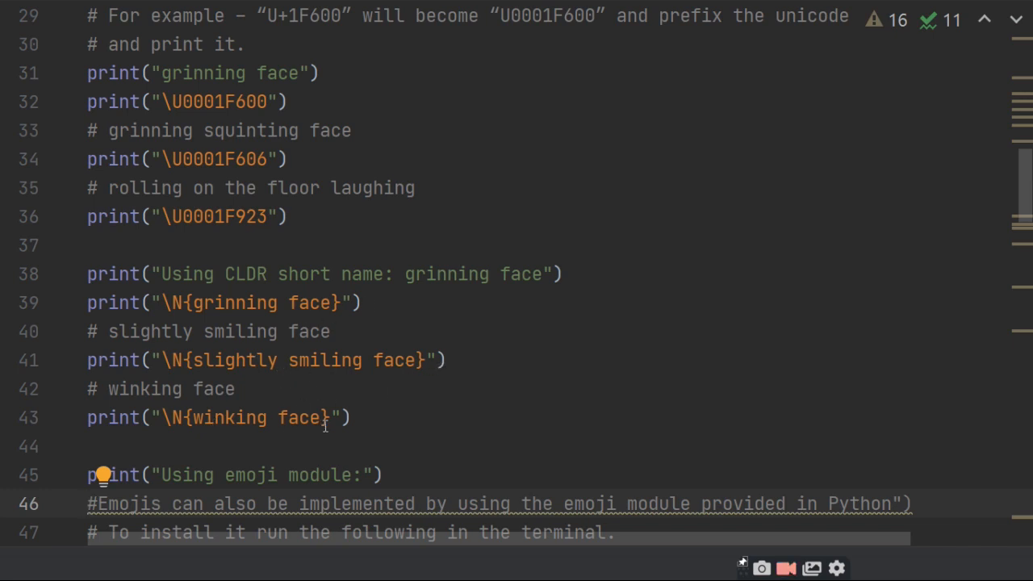
{"action": "left_click", "coordinate": [353, 417]}
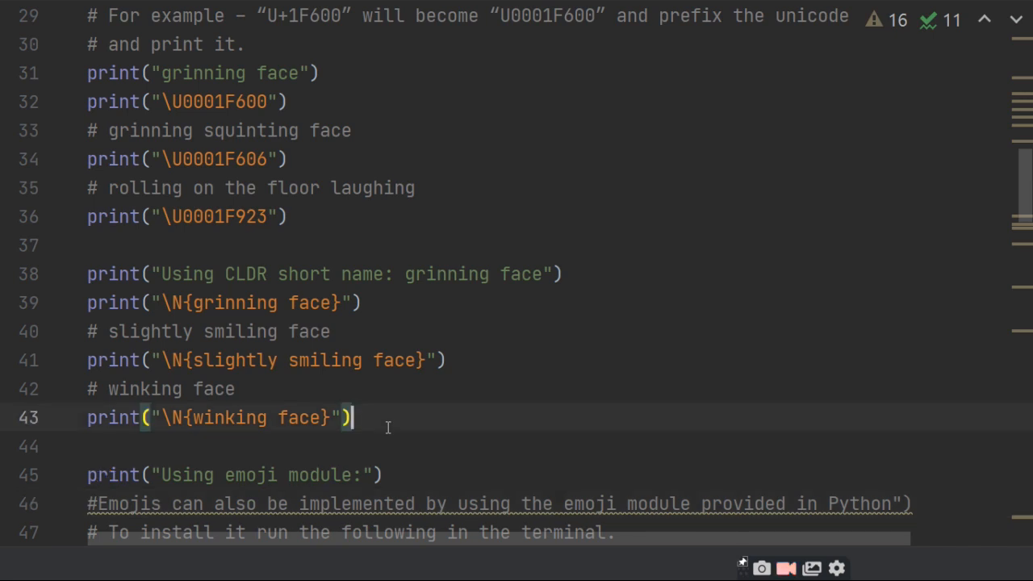
{"action": "scroll", "scroll_direction": "down", "scroll_amount": 3}
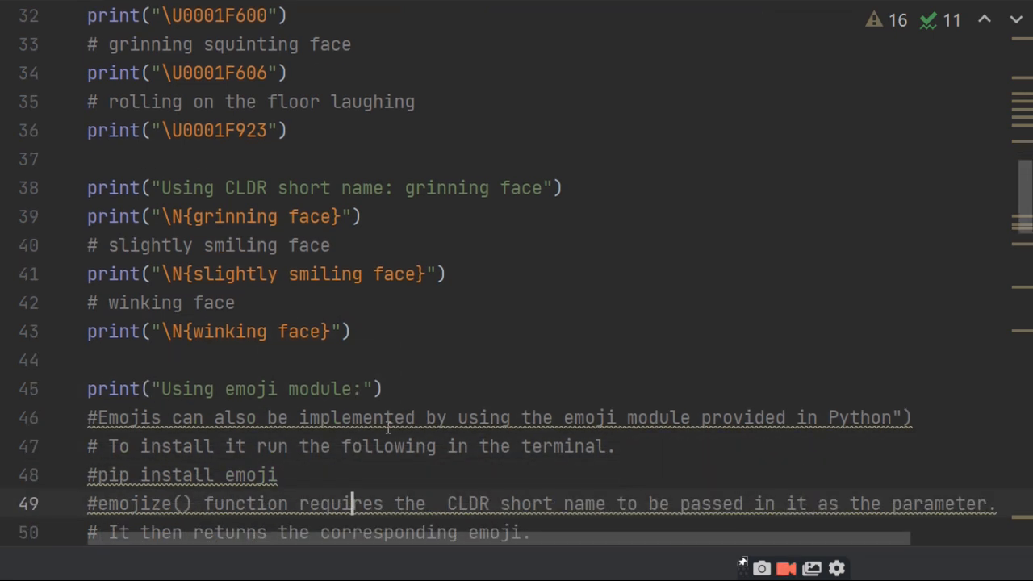
{"action": "scroll", "scroll_direction": "down", "scroll_amount": 3}
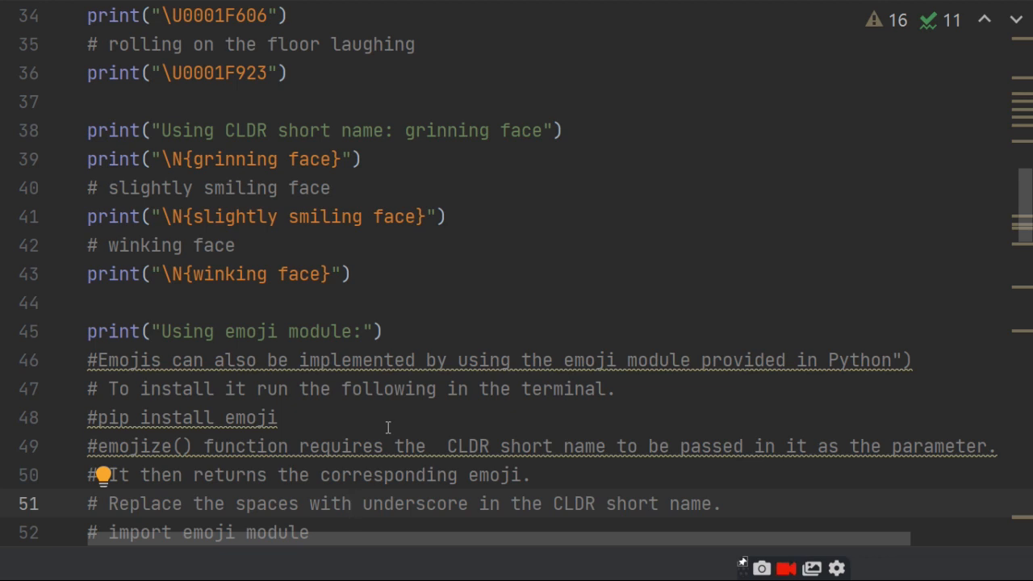
Scroll past the emoji.emojize and emoji.demojize examples to the %r format specifier print.
{"action": "scroll", "scroll_direction": "down", "scroll_amount": 3}
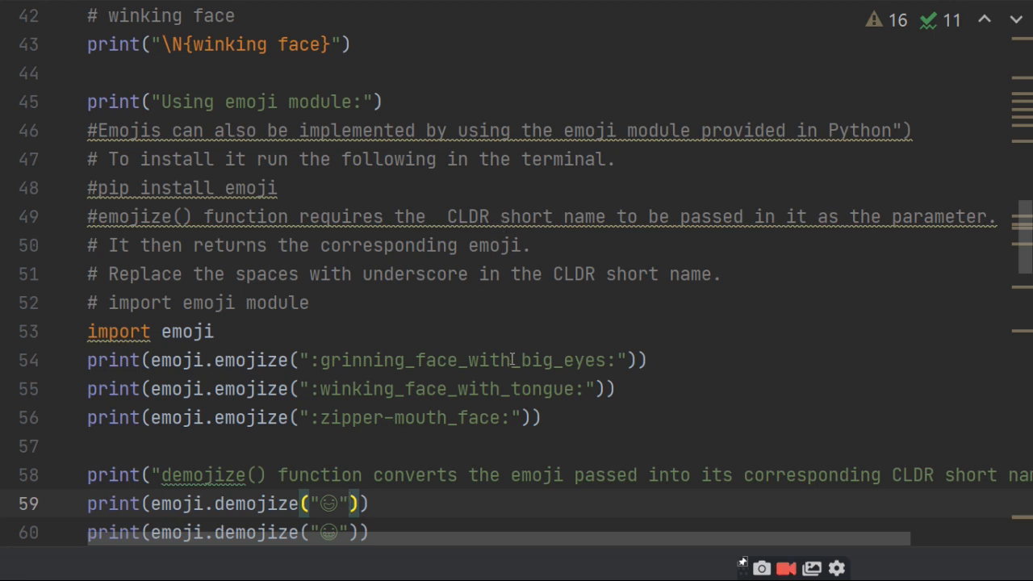
{"action": "mouse_move", "coordinate": [415, 368]}
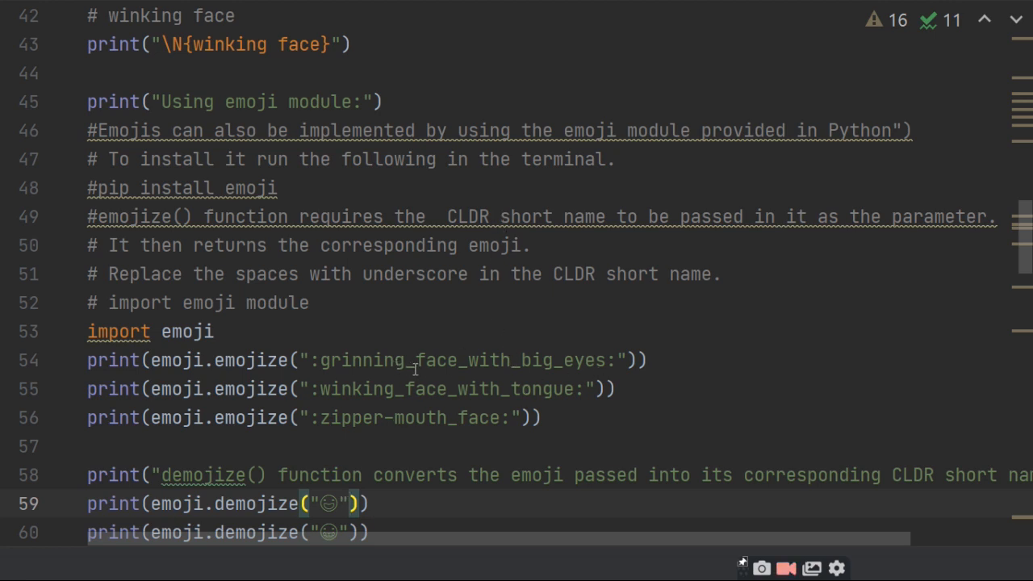
{"action": "mouse_move", "coordinate": [554, 347]}
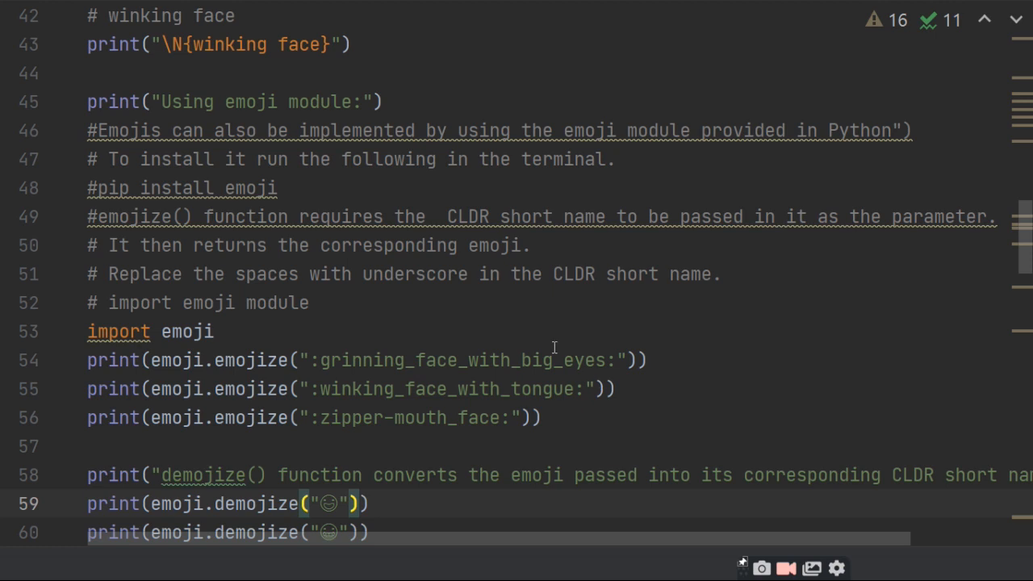
{"action": "mouse_move", "coordinate": [497, 334]}
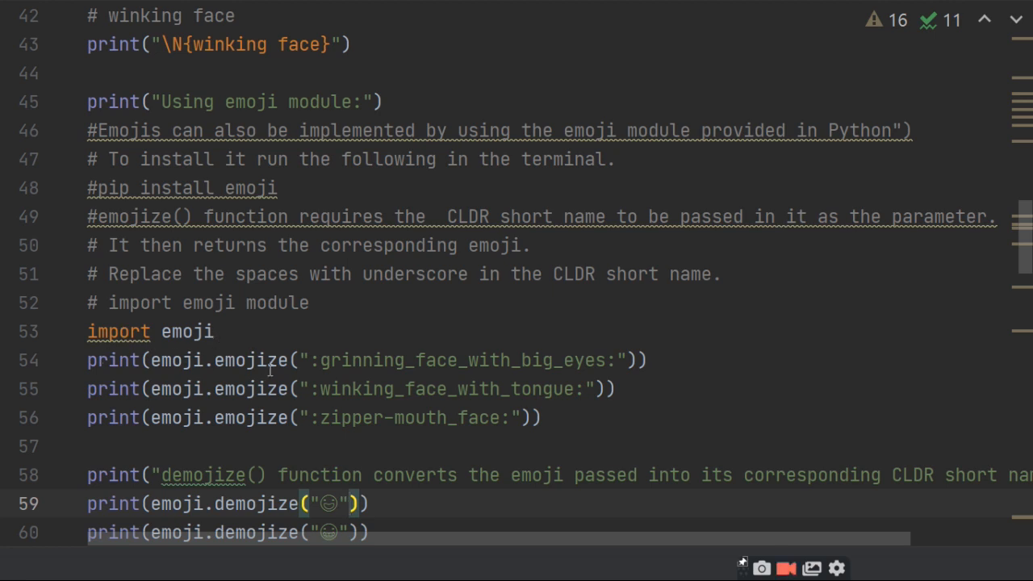
{"action": "mouse_move", "coordinate": [541, 366]}
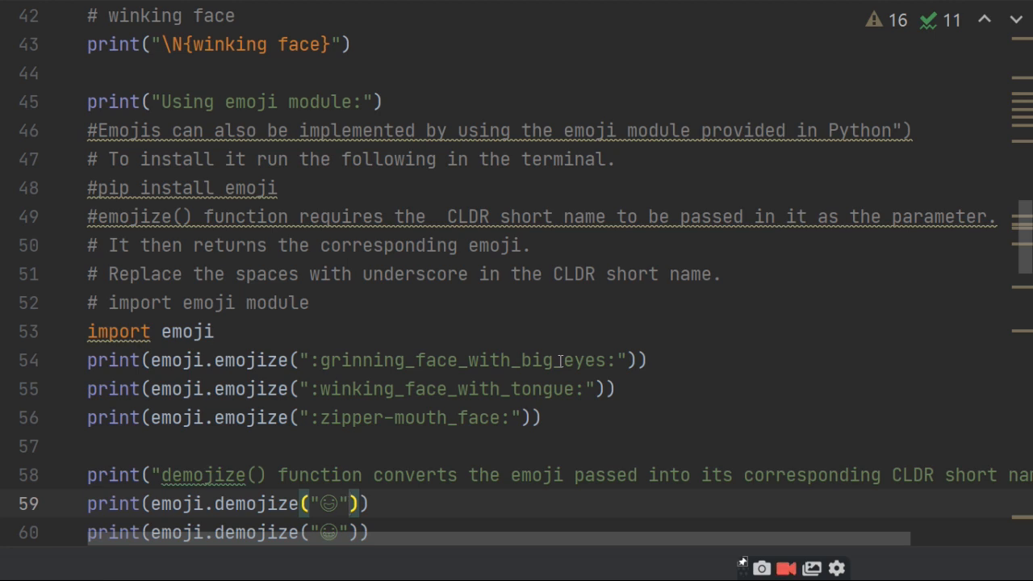
{"action": "mouse_move", "coordinate": [458, 388]}
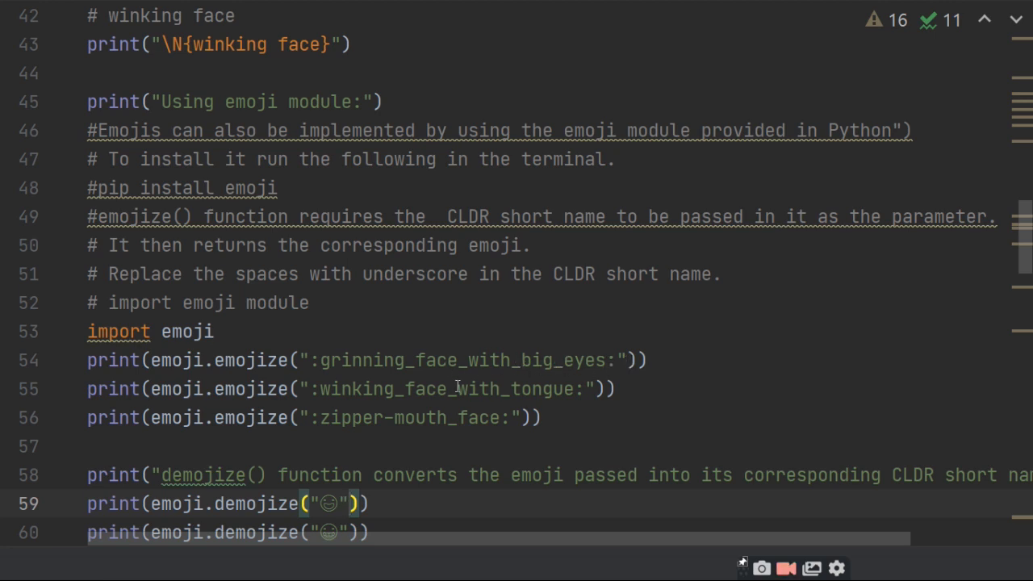
{"action": "mouse_move", "coordinate": [432, 463]}
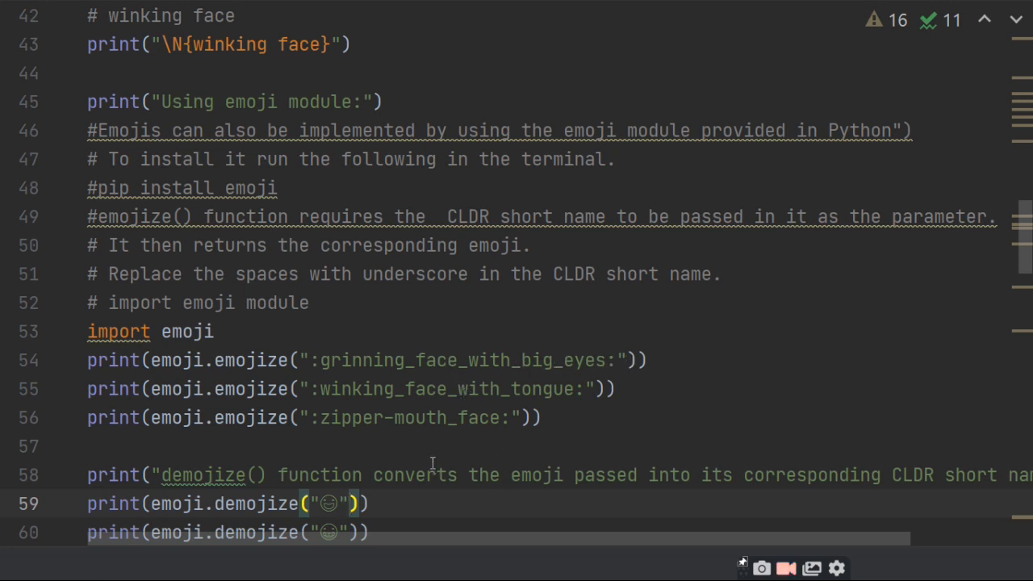
{"action": "mouse_move", "coordinate": [371, 402]}
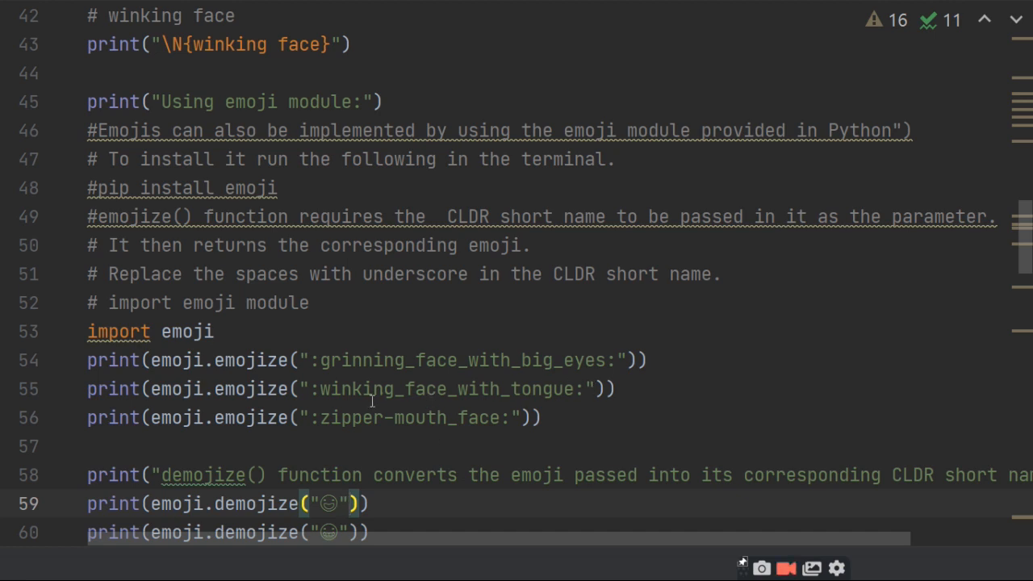
{"action": "mouse_move", "coordinate": [511, 426]}
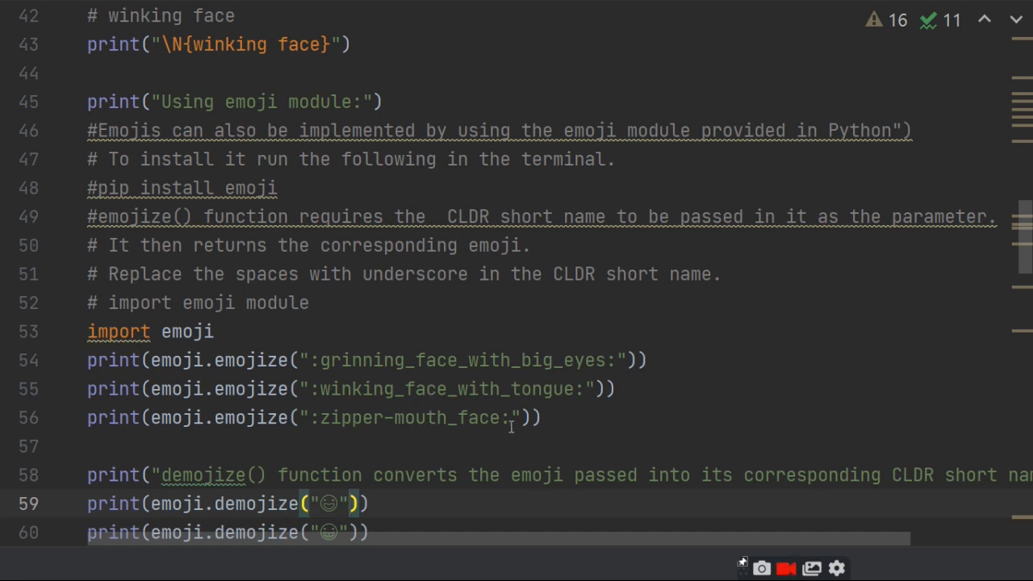
{"action": "mouse_move", "coordinate": [361, 450]}
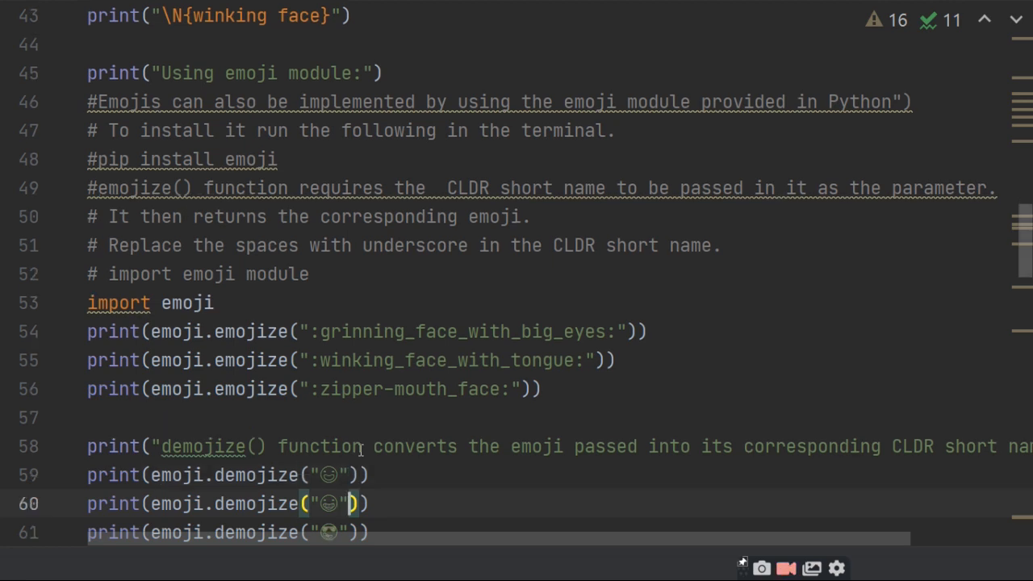
{"action": "scroll", "scroll_direction": "down", "scroll_amount": 3}
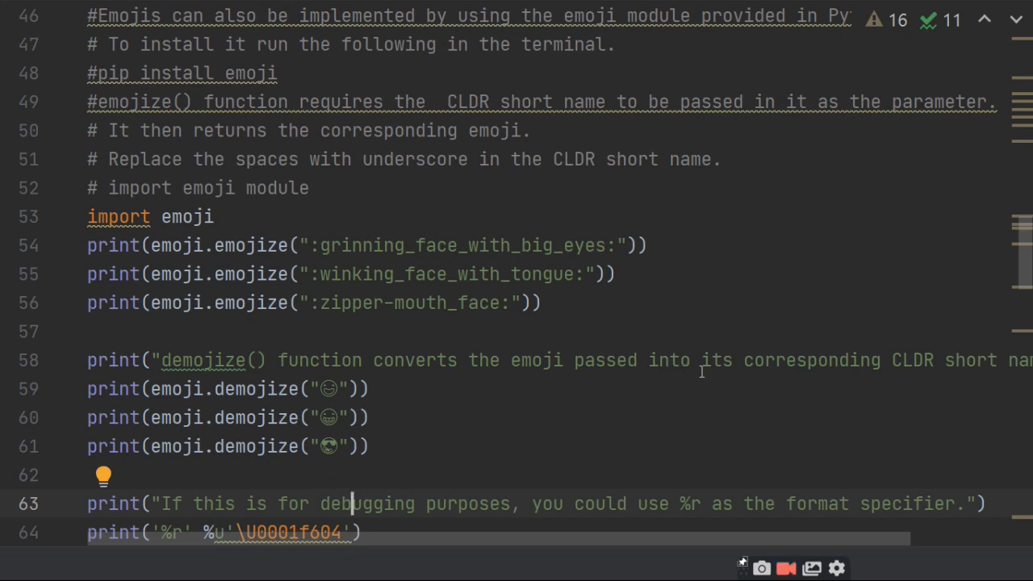
{"action": "mouse_move", "coordinate": [893, 367]}
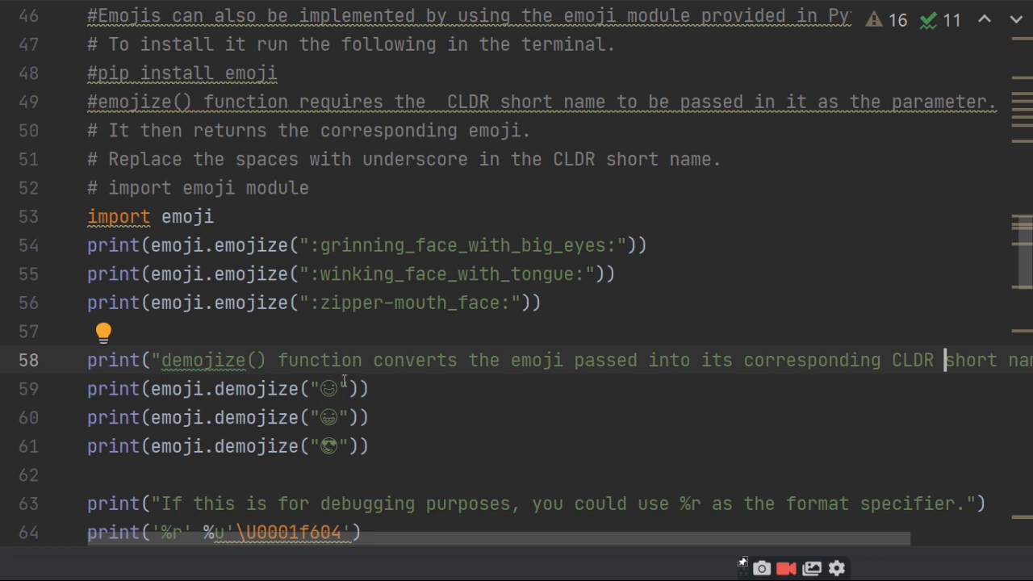
{"action": "mouse_move", "coordinate": [584, 441]}
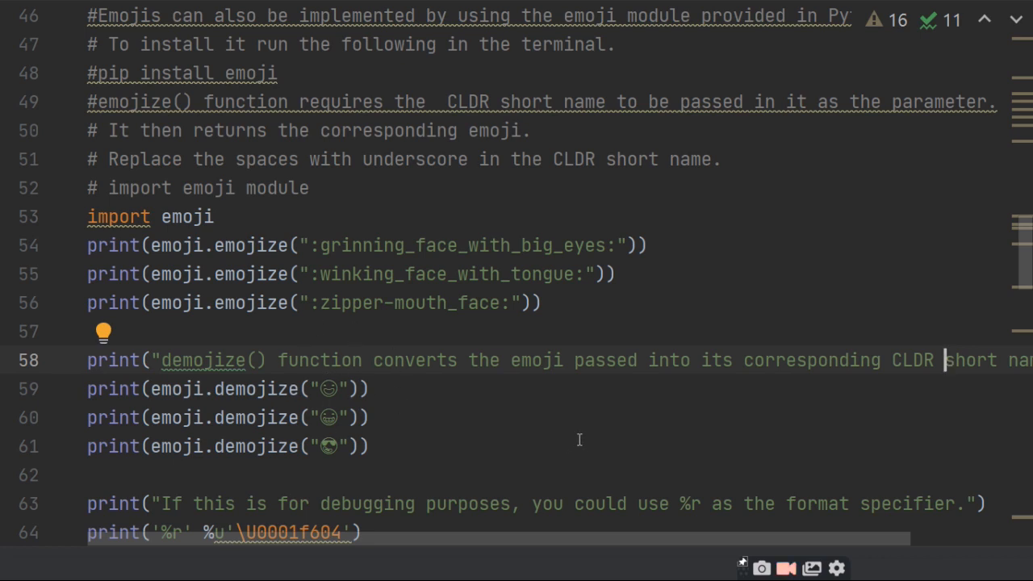
{"action": "mouse_move", "coordinate": [415, 424]}
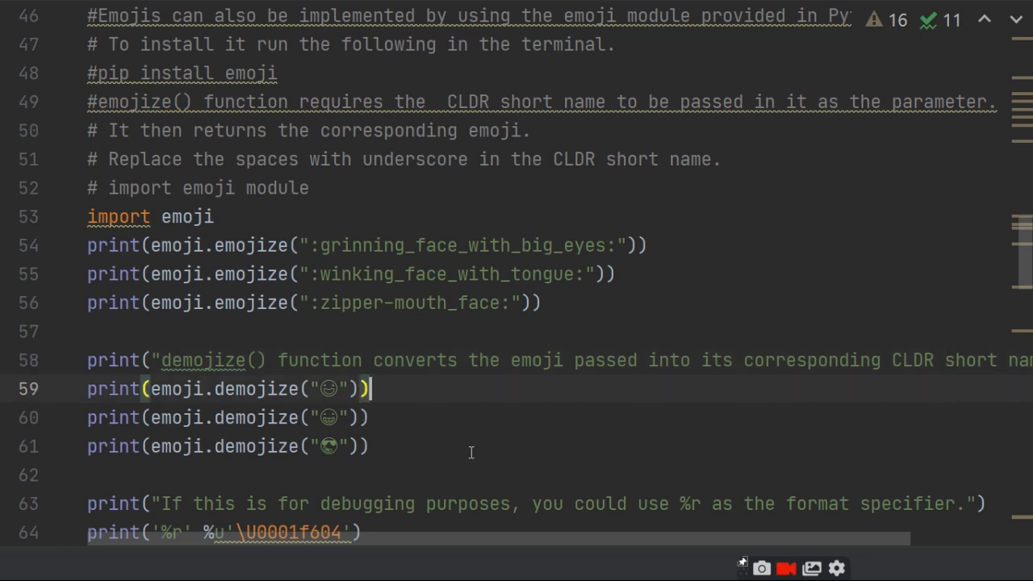
{"action": "scroll", "scroll_direction": "down", "scroll_amount": 3}
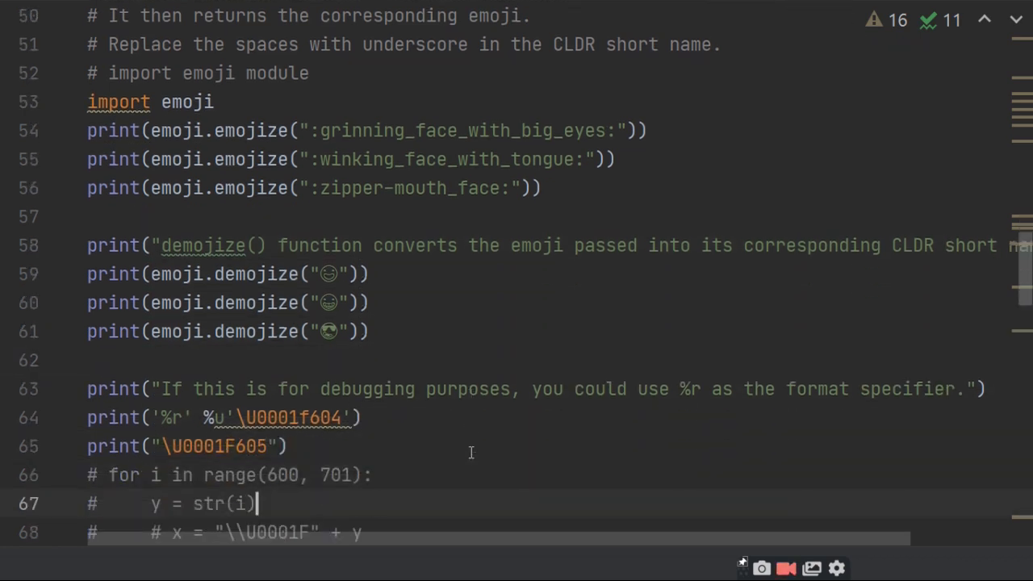
{"action": "scroll", "scroll_direction": "down", "scroll_amount": 3}
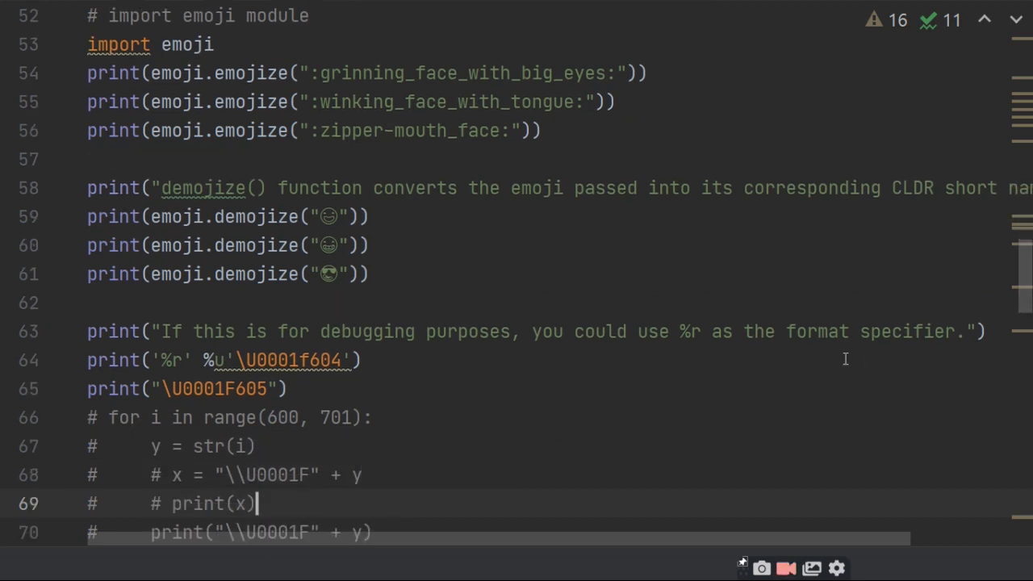
{"action": "mouse_move", "coordinate": [742, 410]}
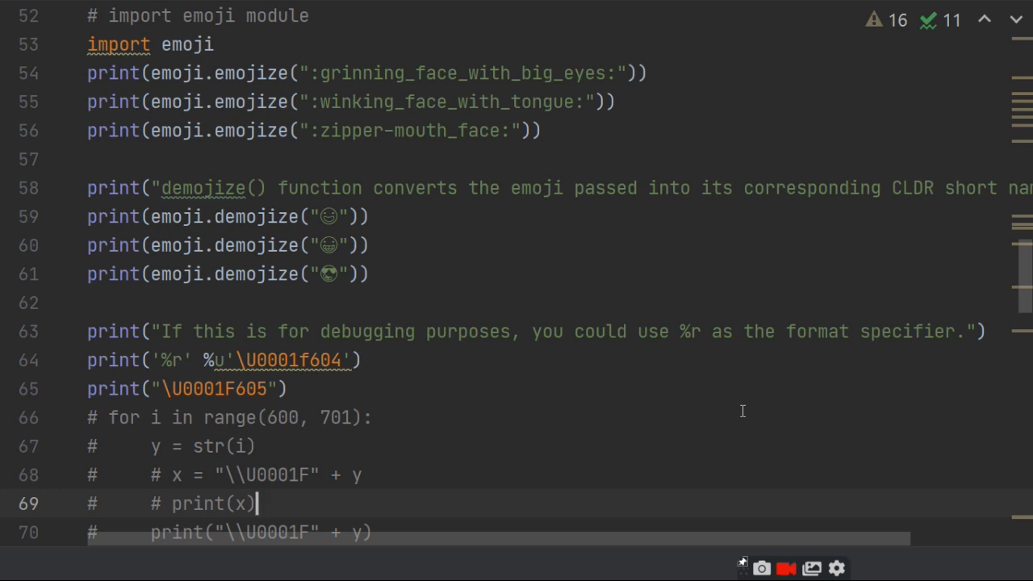
{"action": "mouse_move", "coordinate": [175, 381]}
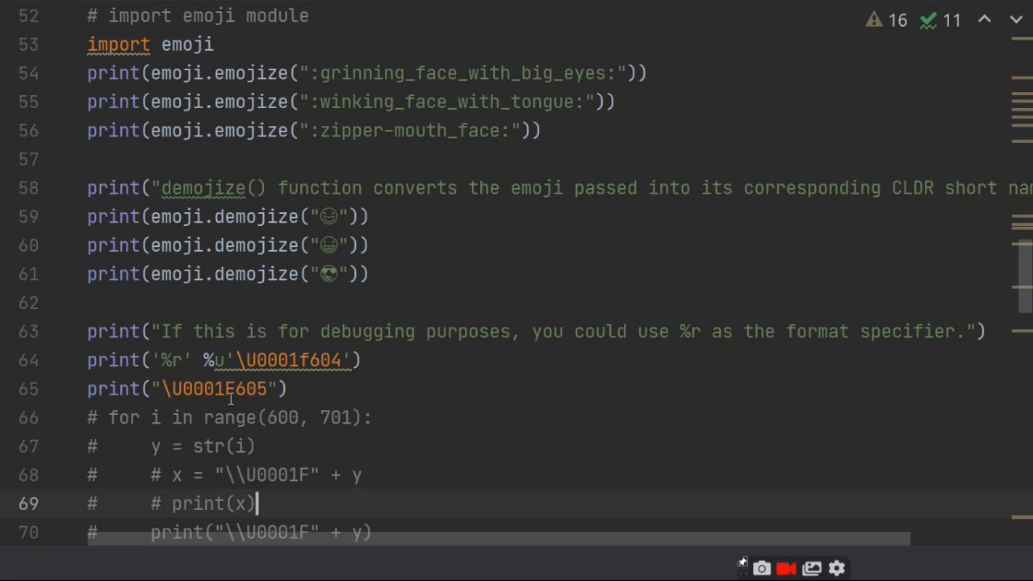
{"action": "mouse_move", "coordinate": [393, 392]}
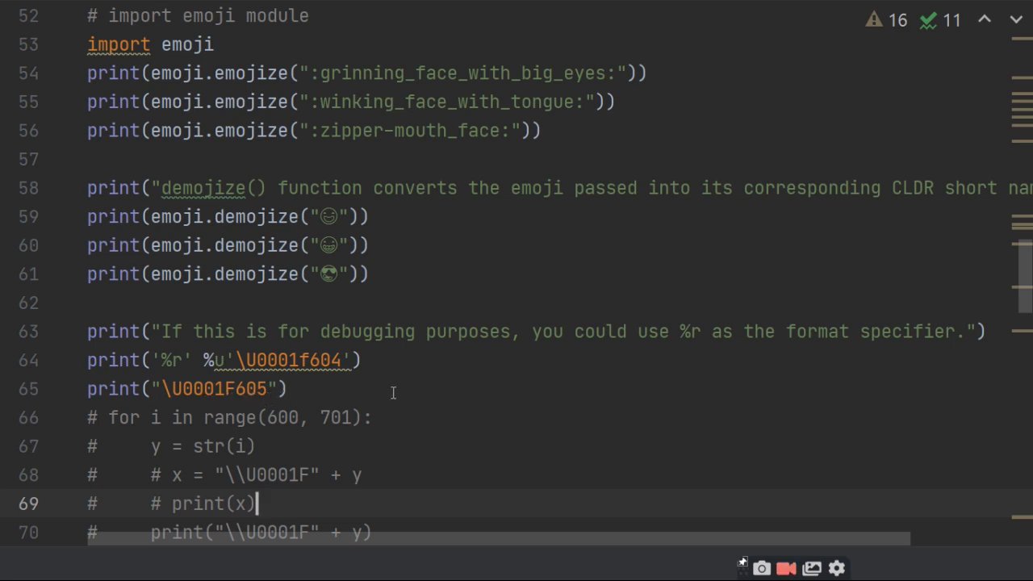
{"action": "left_click", "coordinate": [289, 388]}
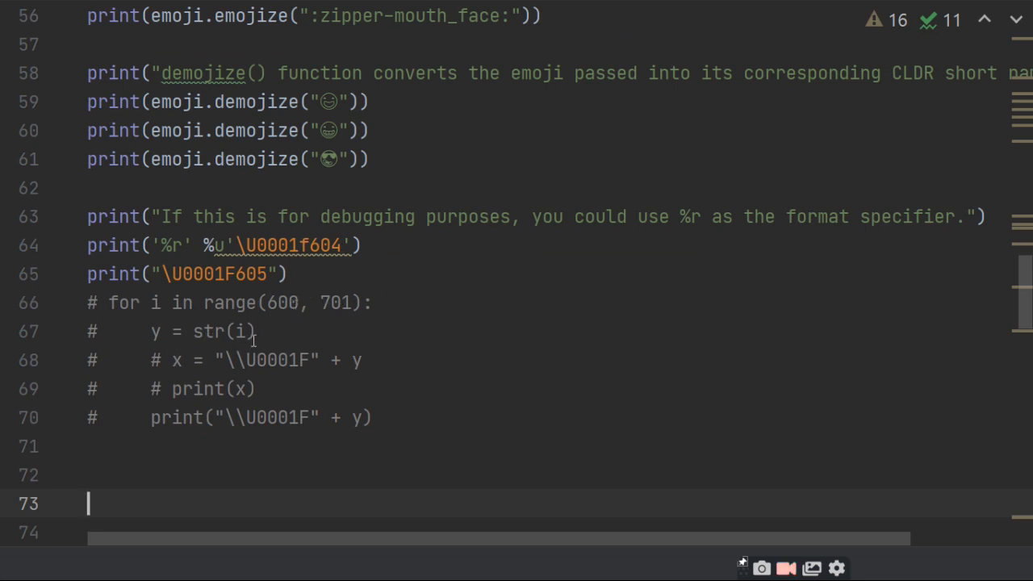
{"action": "mouse_move", "coordinate": [279, 361]}
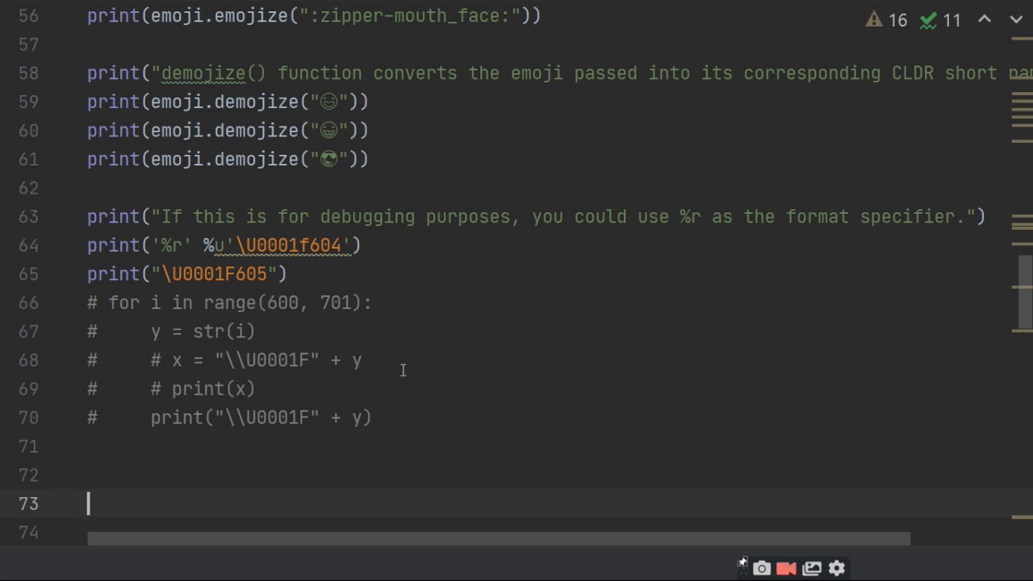
{"action": "mouse_move", "coordinate": [326, 360]}
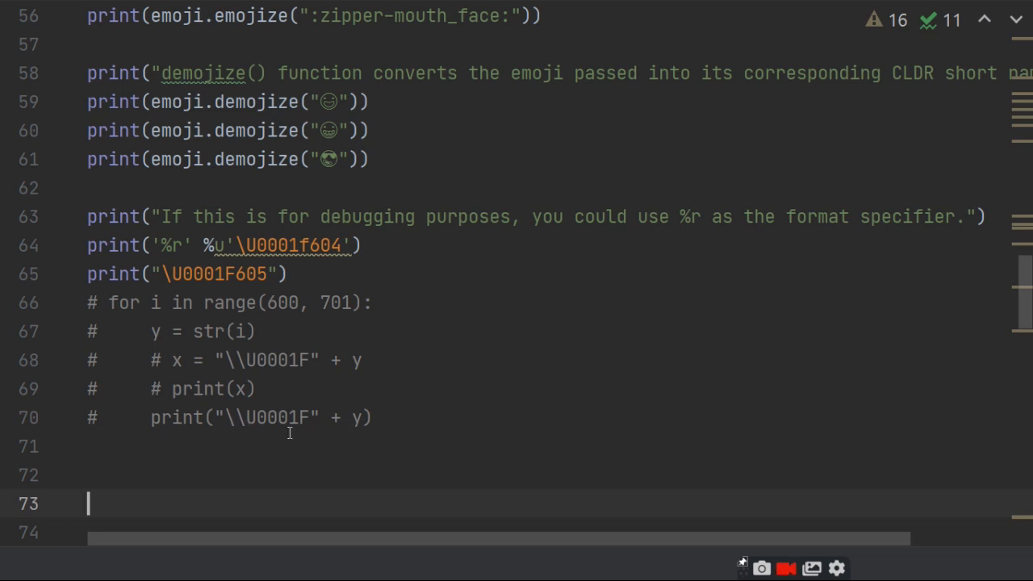
{"action": "mouse_move", "coordinate": [356, 436]}
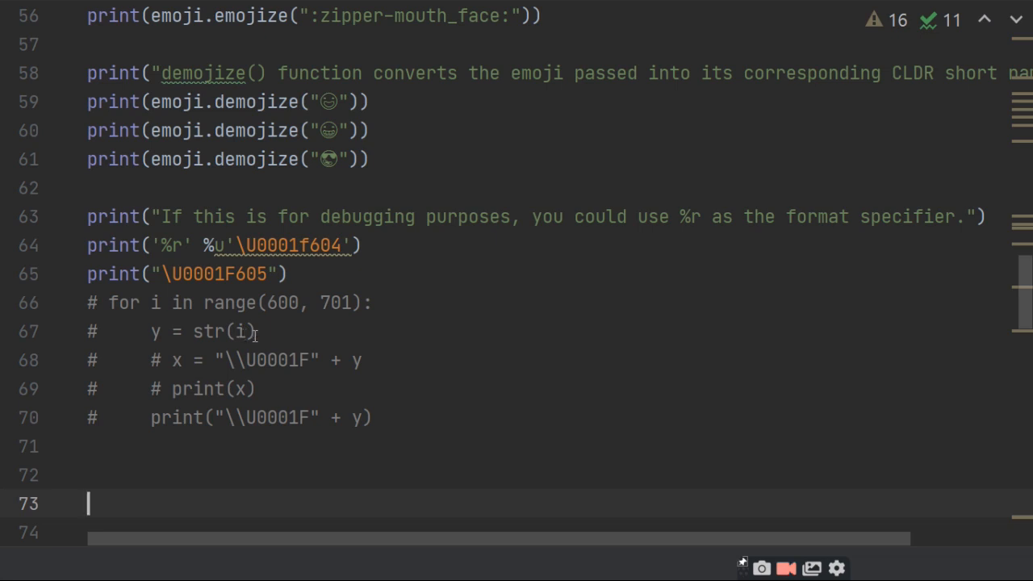
{"action": "mouse_move", "coordinate": [278, 337]}
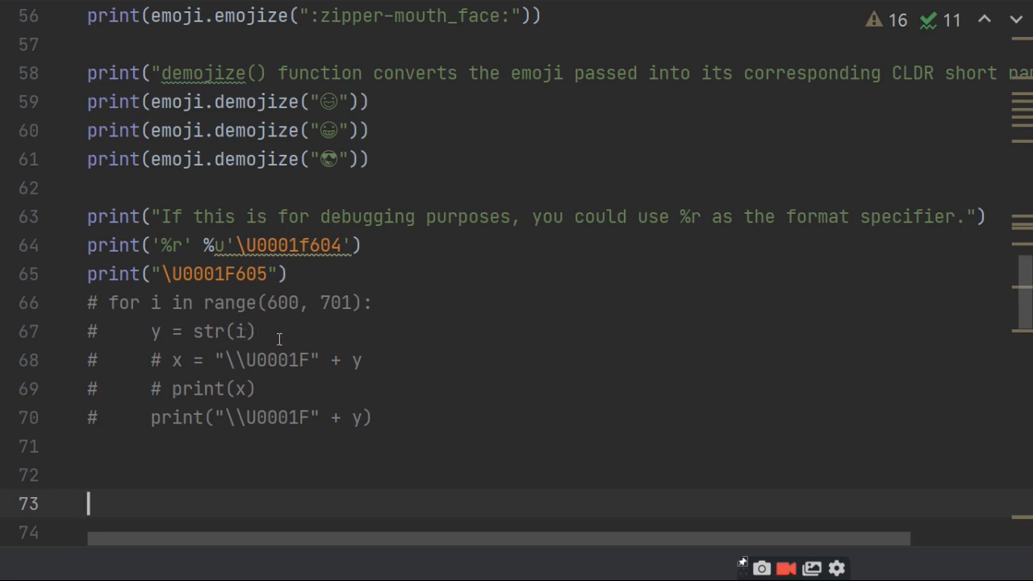
{"action": "mouse_move", "coordinate": [371, 309]}
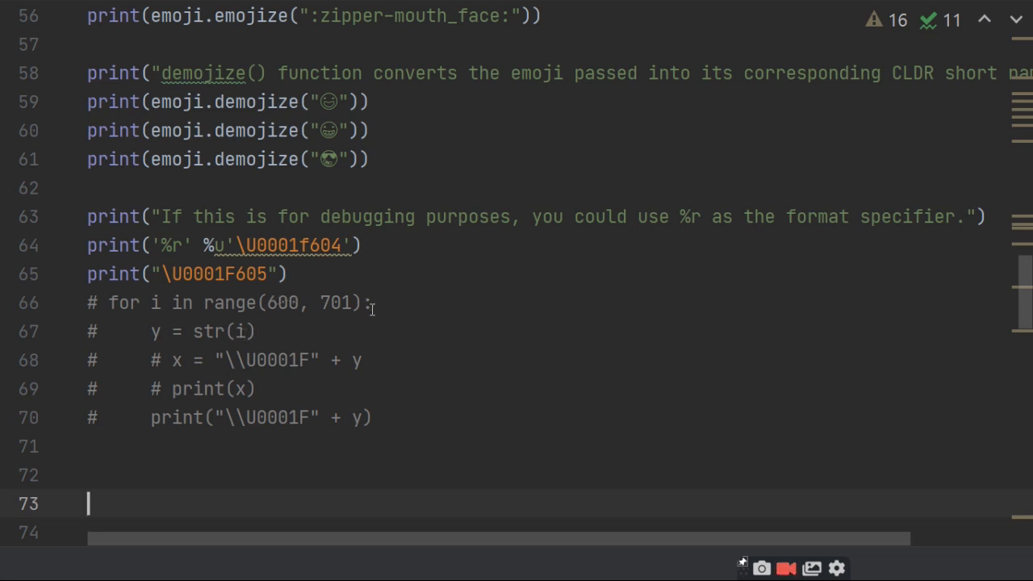
{"action": "mouse_move", "coordinate": [435, 363]}
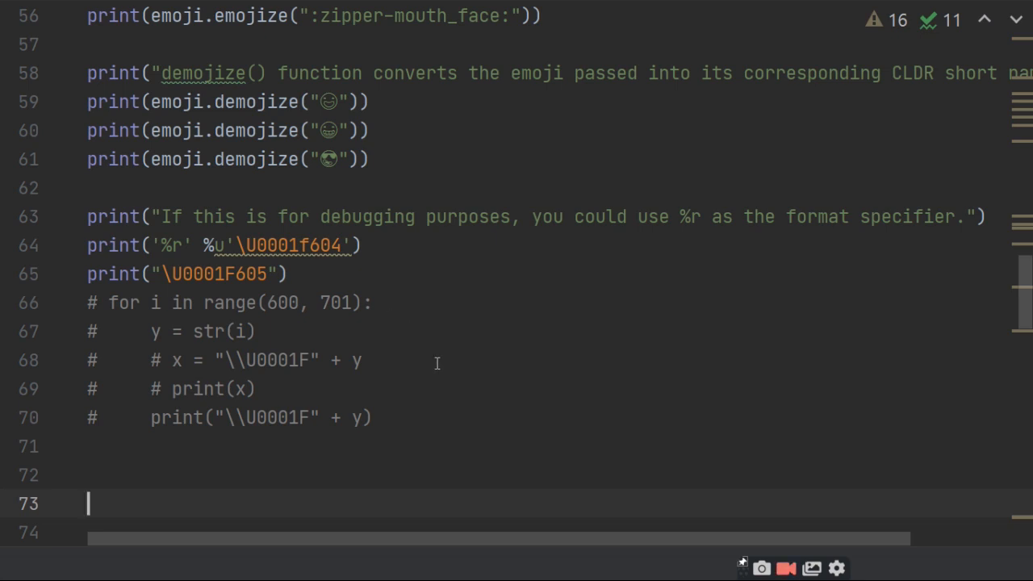
{"action": "mouse_move", "coordinate": [395, 208]}
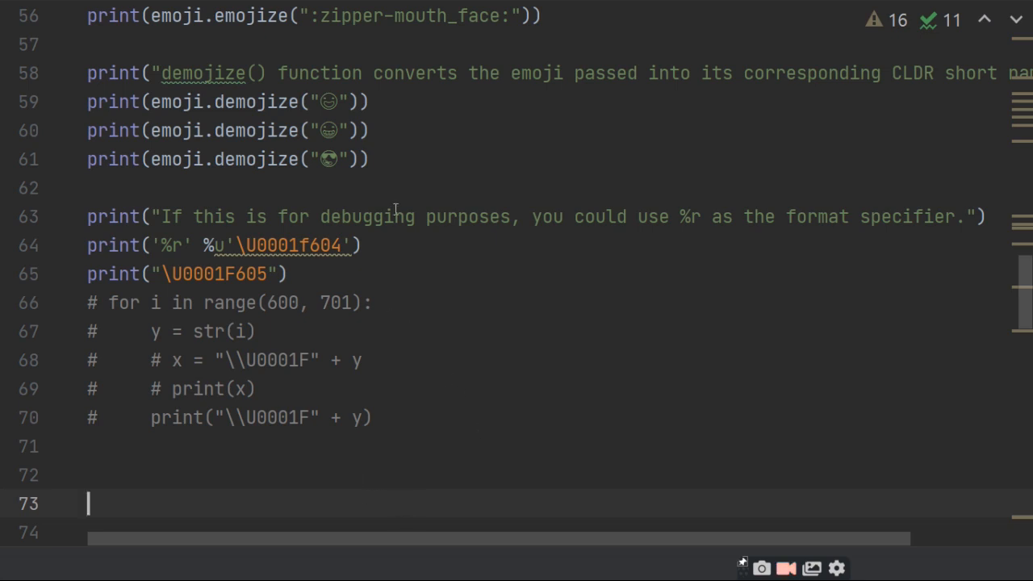
Run 'main' from the Run menu.
{"action": "left_click", "coordinate": [374, 17]}
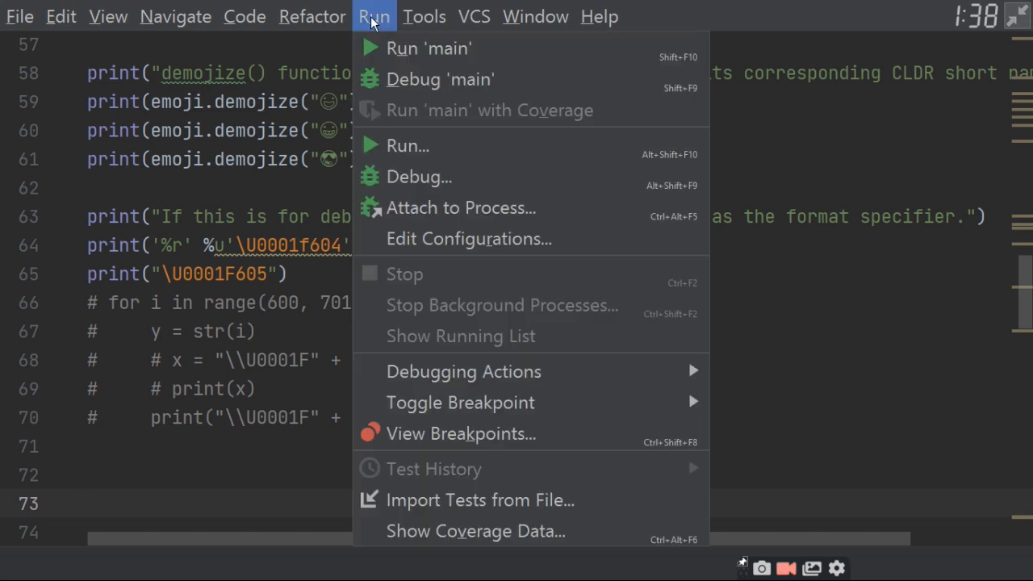
{"action": "left_click", "coordinate": [428, 48]}
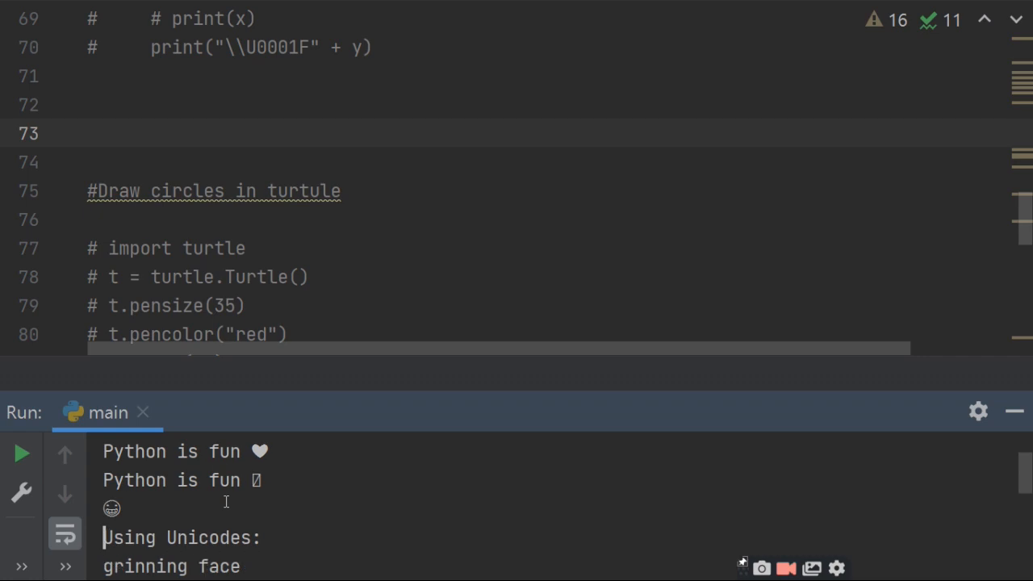
Scroll the Run output through the CLDR short names and %r line to exit code 0.
{"action": "scroll", "scroll_direction": "down", "scroll_amount": 3}
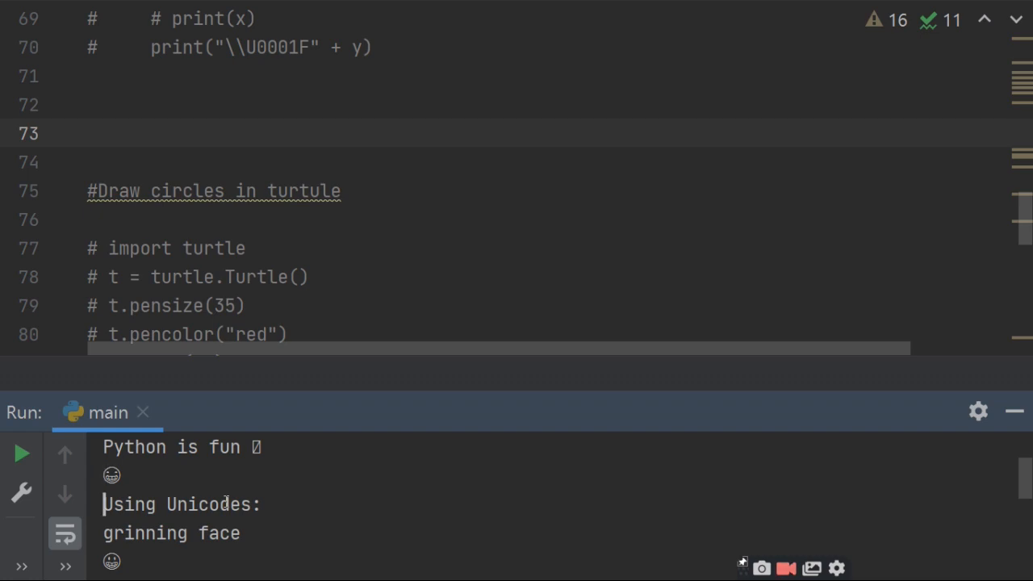
{"action": "scroll", "scroll_direction": "down", "scroll_amount": 3}
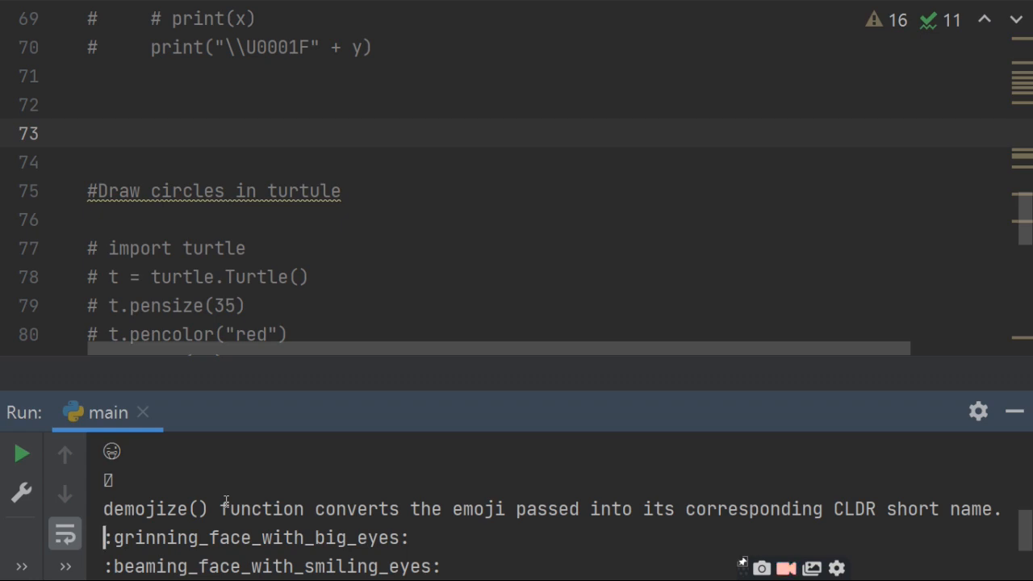
{"action": "scroll", "scroll_direction": "down", "scroll_amount": 3}
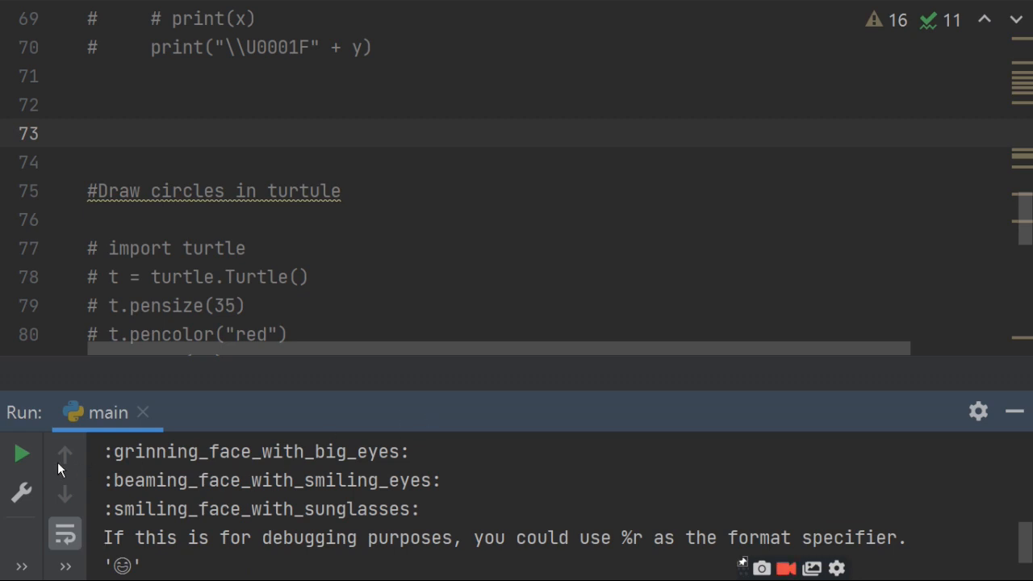
{"action": "mouse_move", "coordinate": [434, 478]}
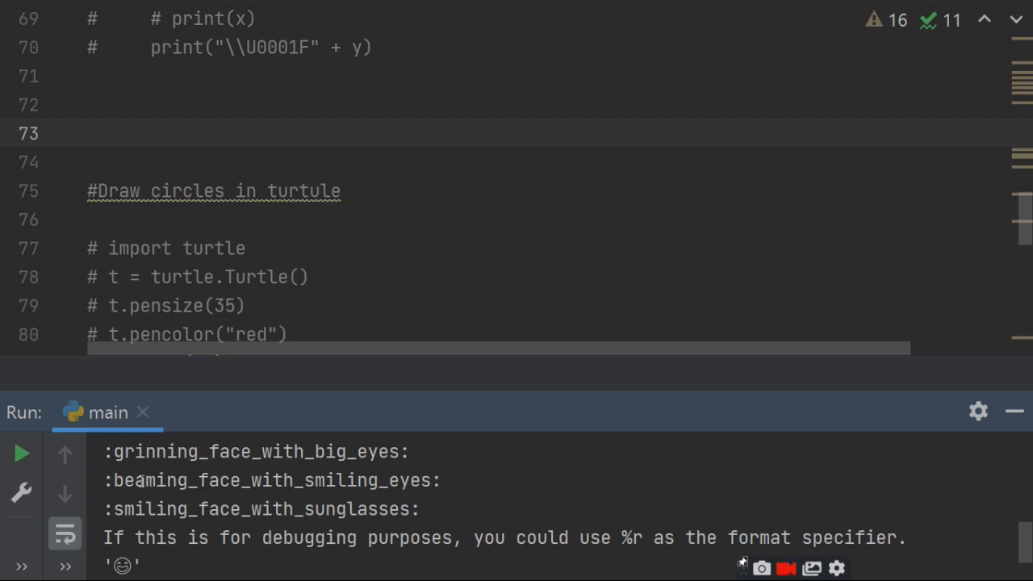
{"action": "mouse_move", "coordinate": [484, 486]}
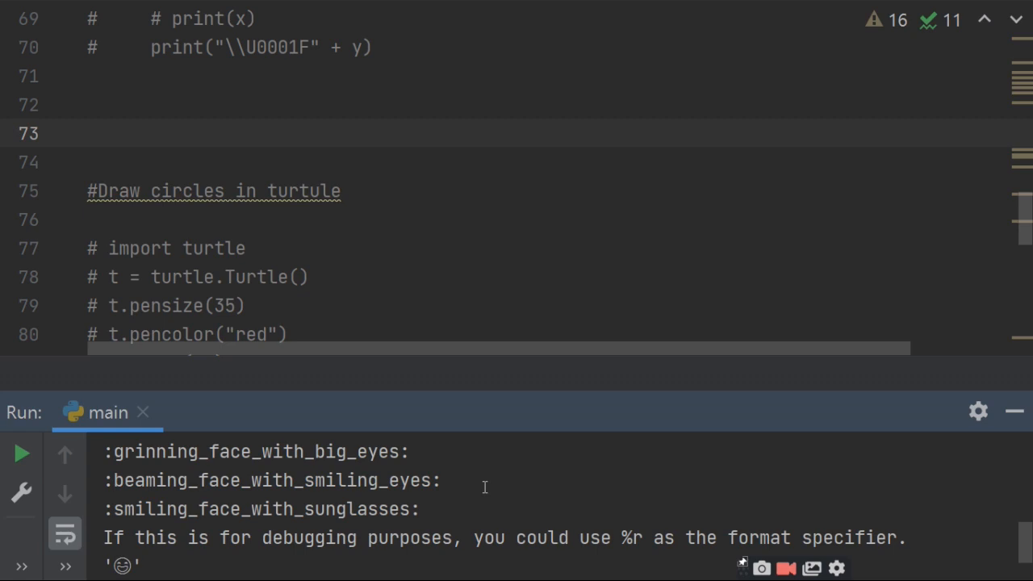
{"action": "mouse_move", "coordinate": [492, 507]}
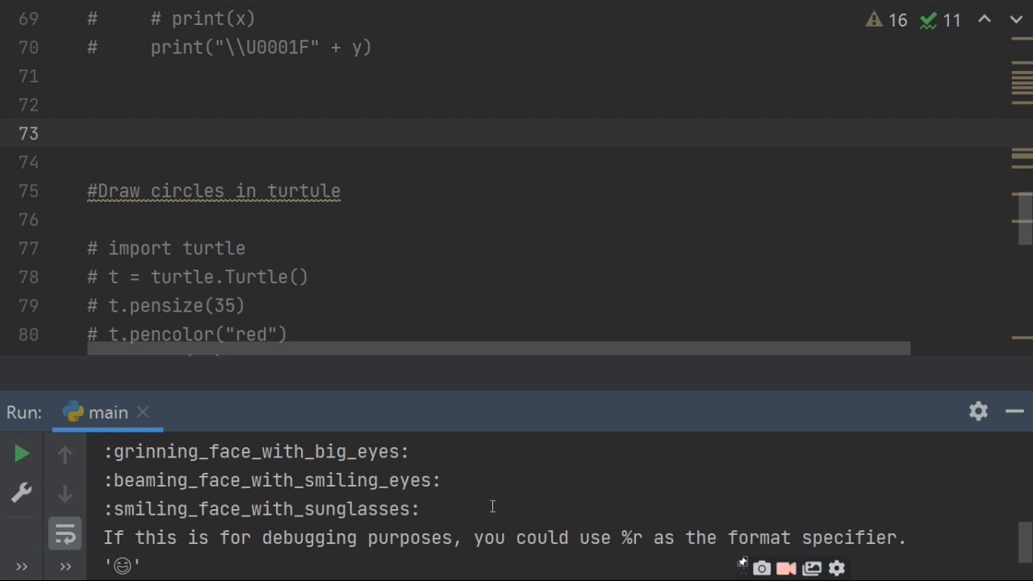
{"action": "mouse_move", "coordinate": [494, 542]}
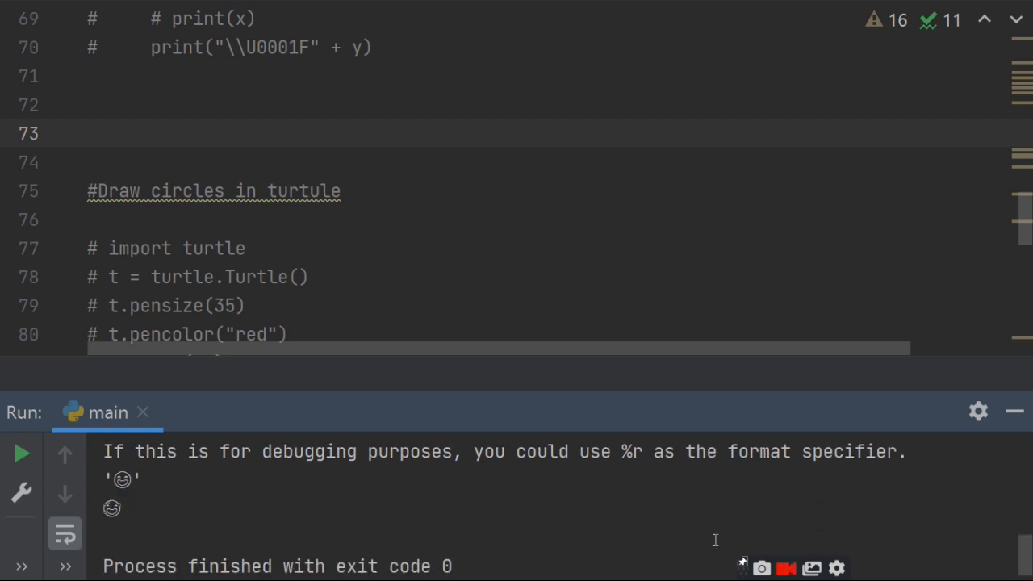
{"action": "mouse_move", "coordinate": [157, 482]}
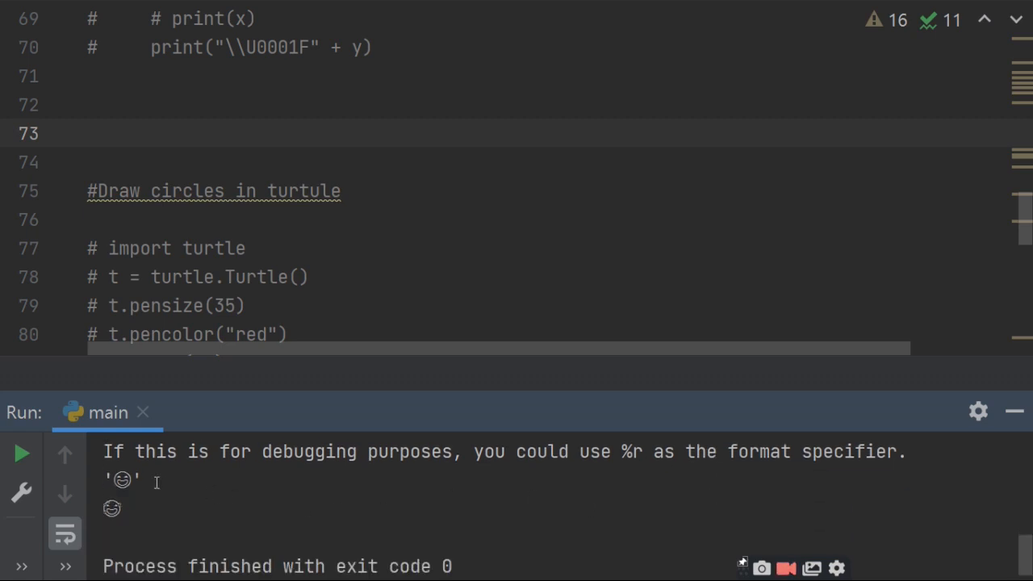
{"action": "mouse_move", "coordinate": [253, 492]}
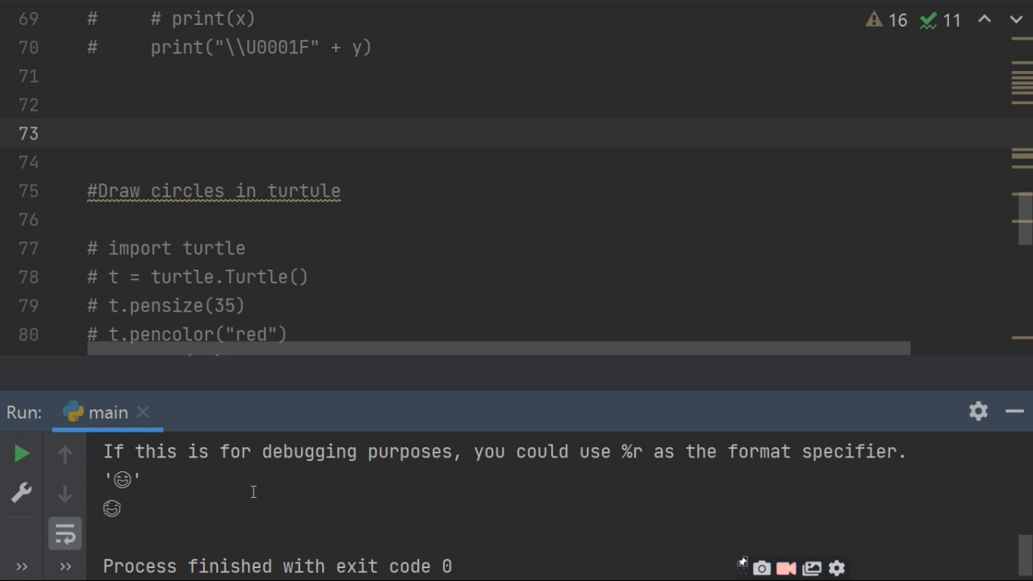
{"action": "mouse_move", "coordinate": [767, 523]}
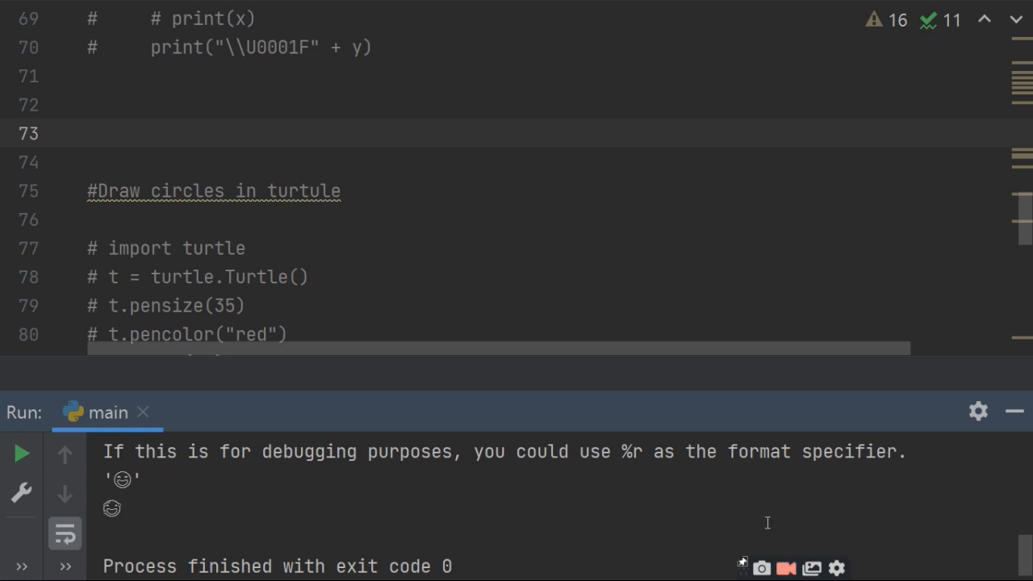
{"action": "mouse_move", "coordinate": [747, 520]}
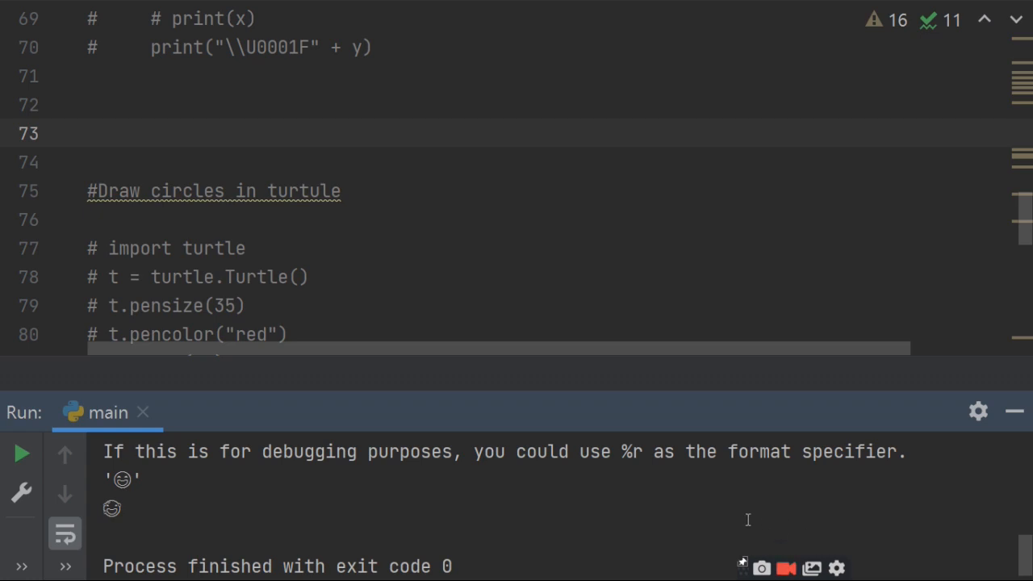
{"action": "mouse_move", "coordinate": [590, 500]}
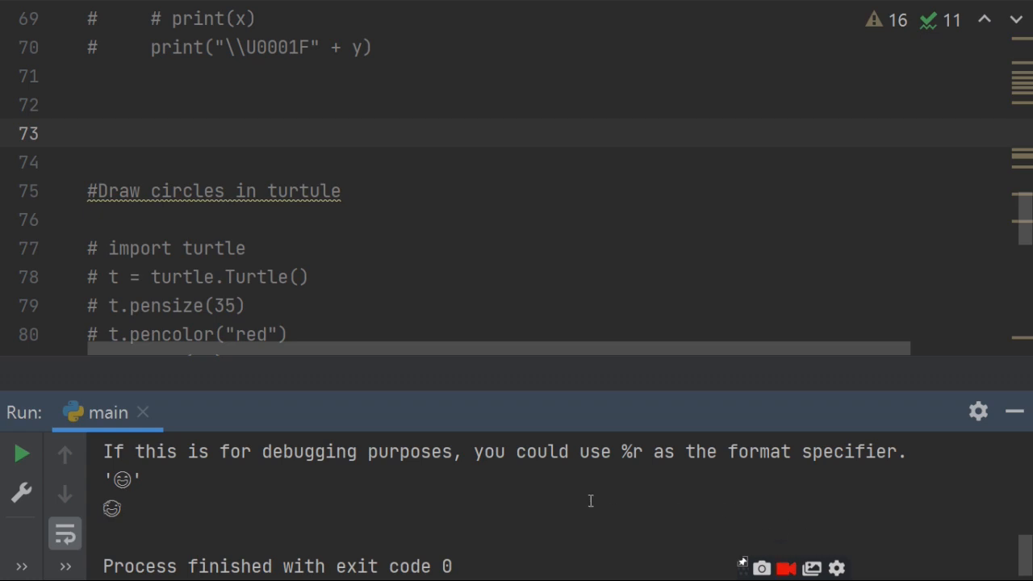
{"action": "mouse_move", "coordinate": [507, 519]}
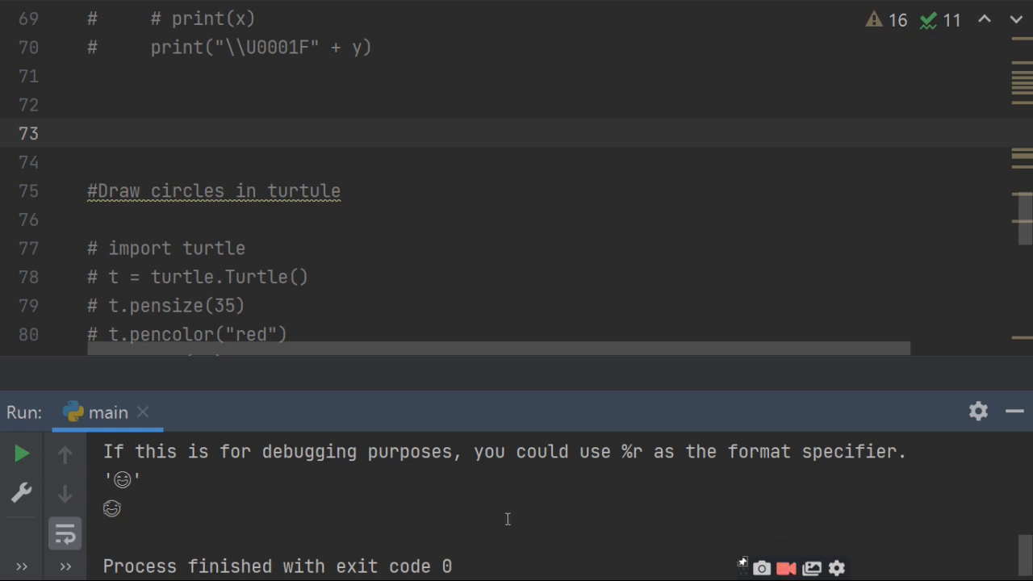
{"action": "mouse_move", "coordinate": [789, 507]}
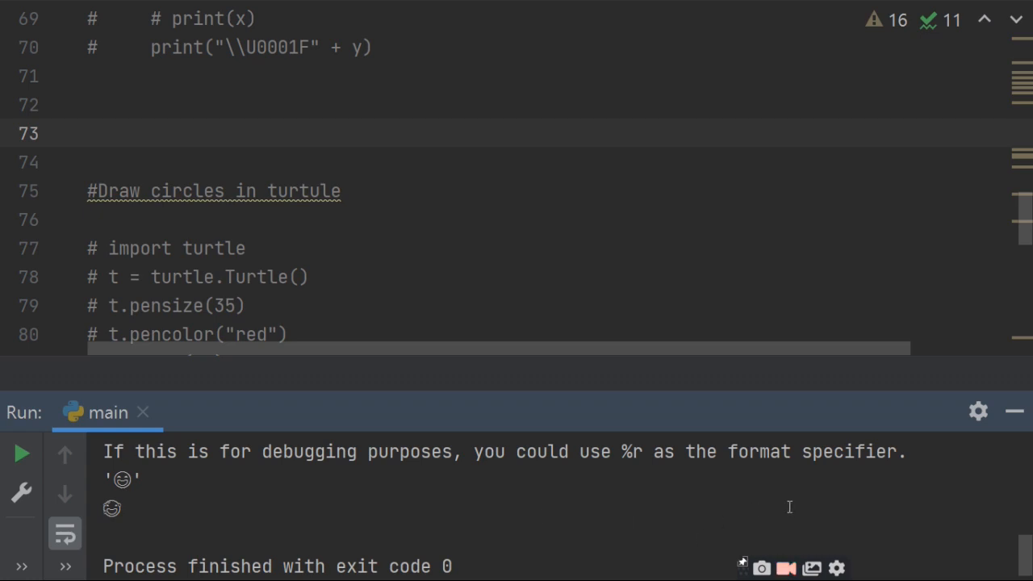